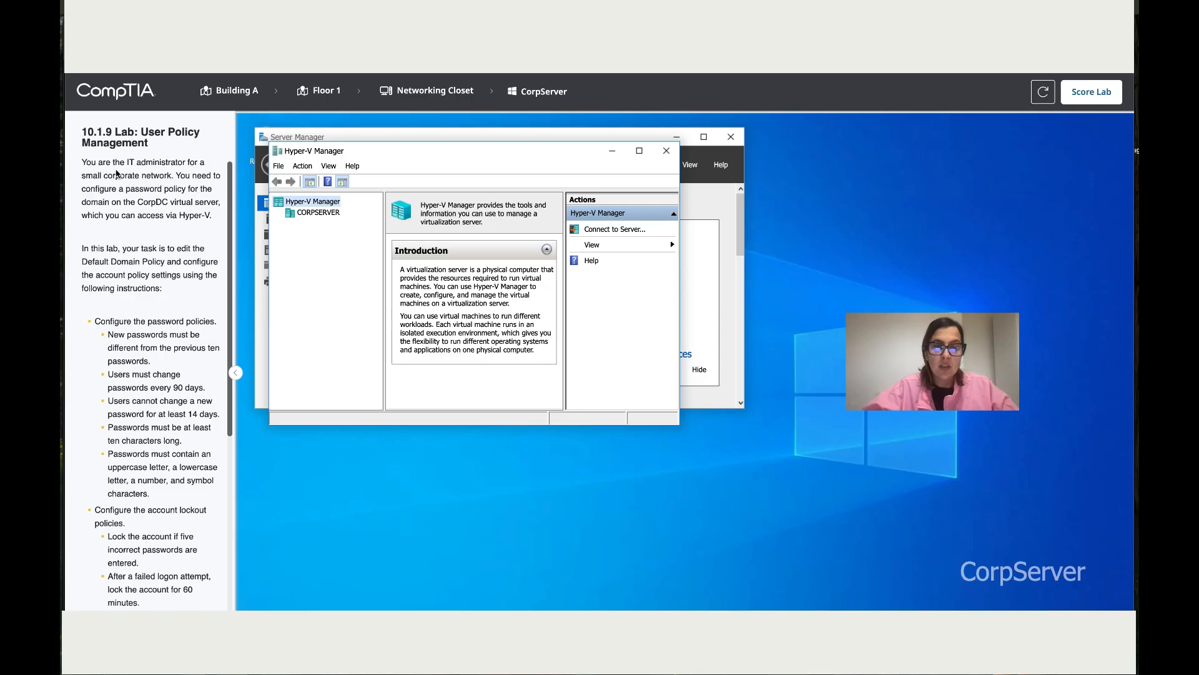
mouse_move(81, 190)
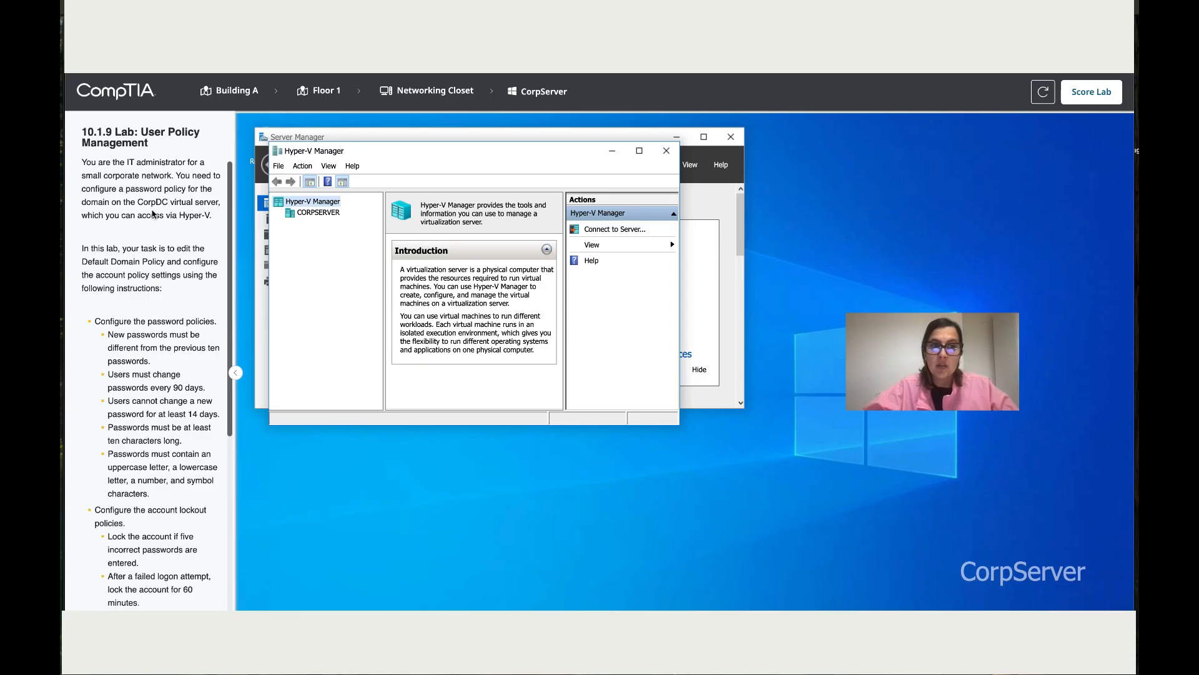
mouse_move(217, 212)
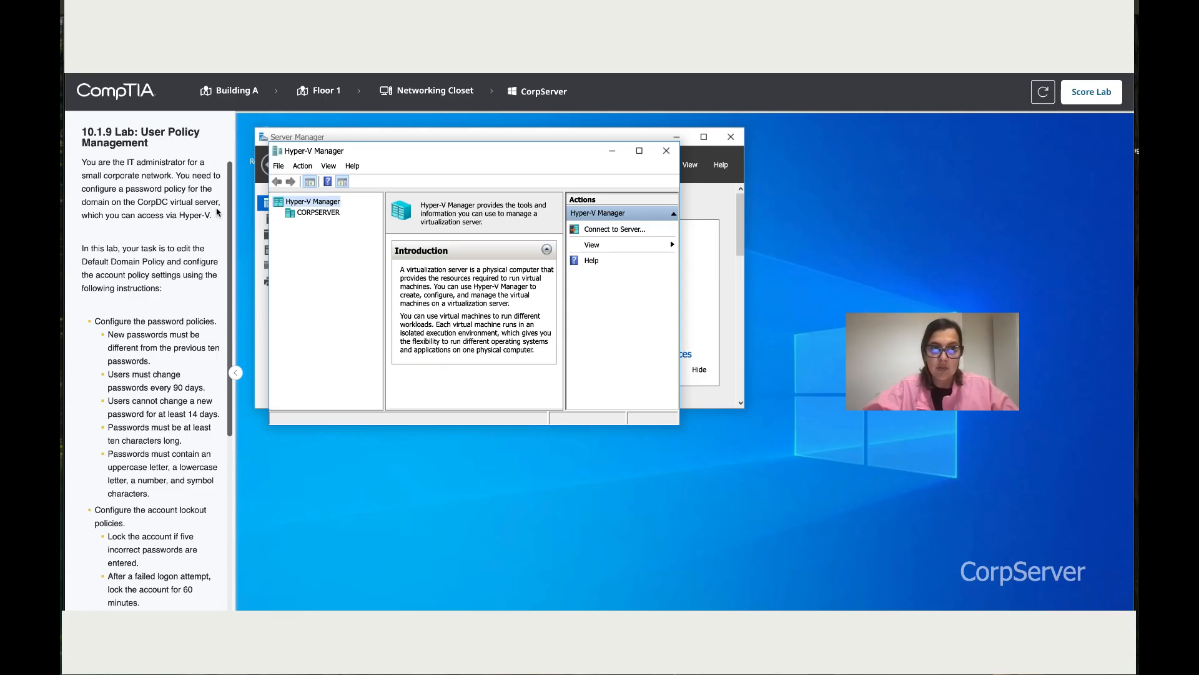
mouse_move(172, 225)
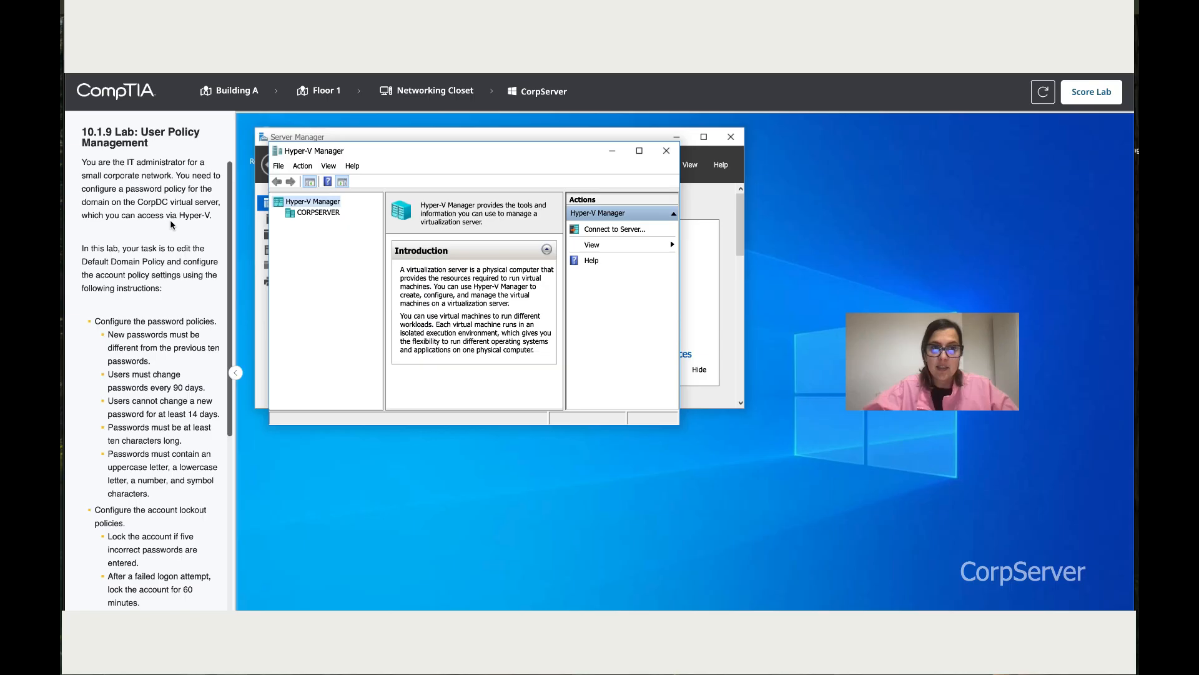
mouse_move(311, 230)
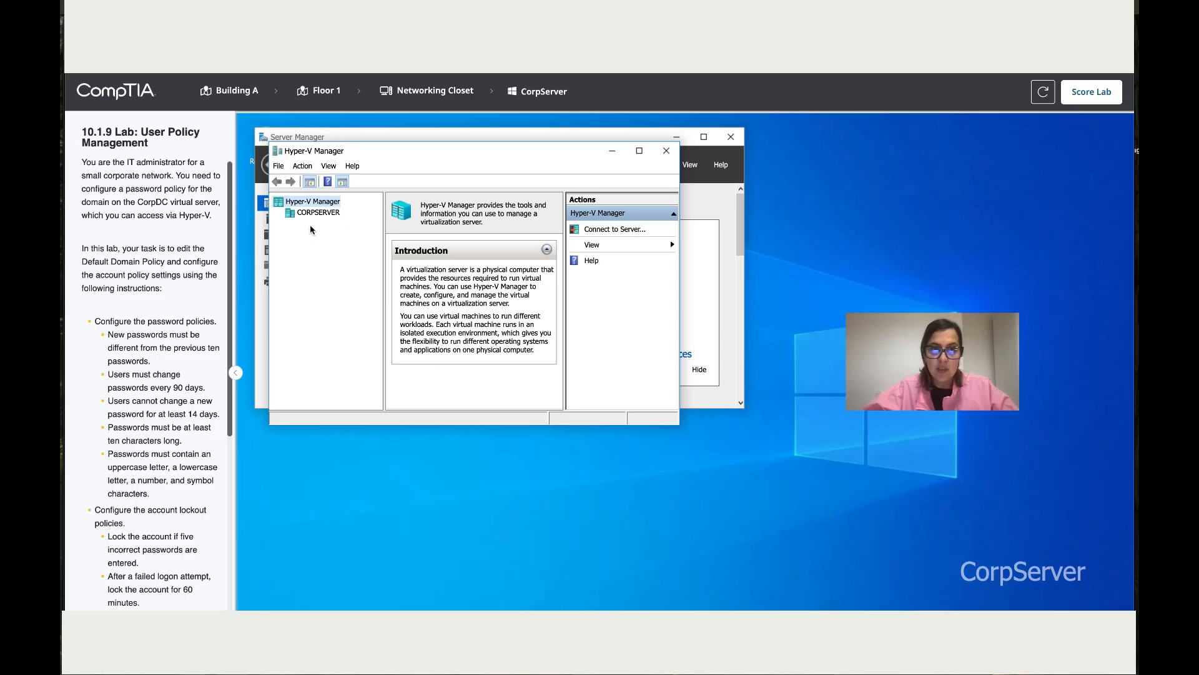
mouse_move(320, 217)
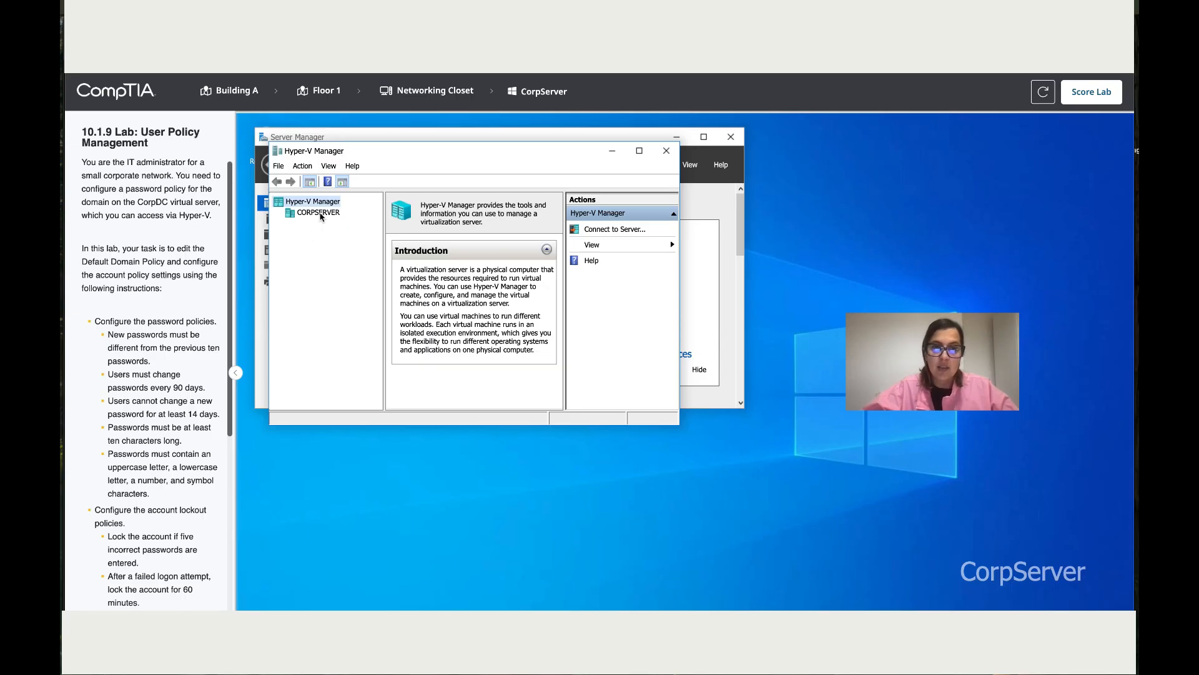
- Connect to the CorpDC virtual machine on CORPSERVER from Hyper-V Manager
left_click(318, 211)
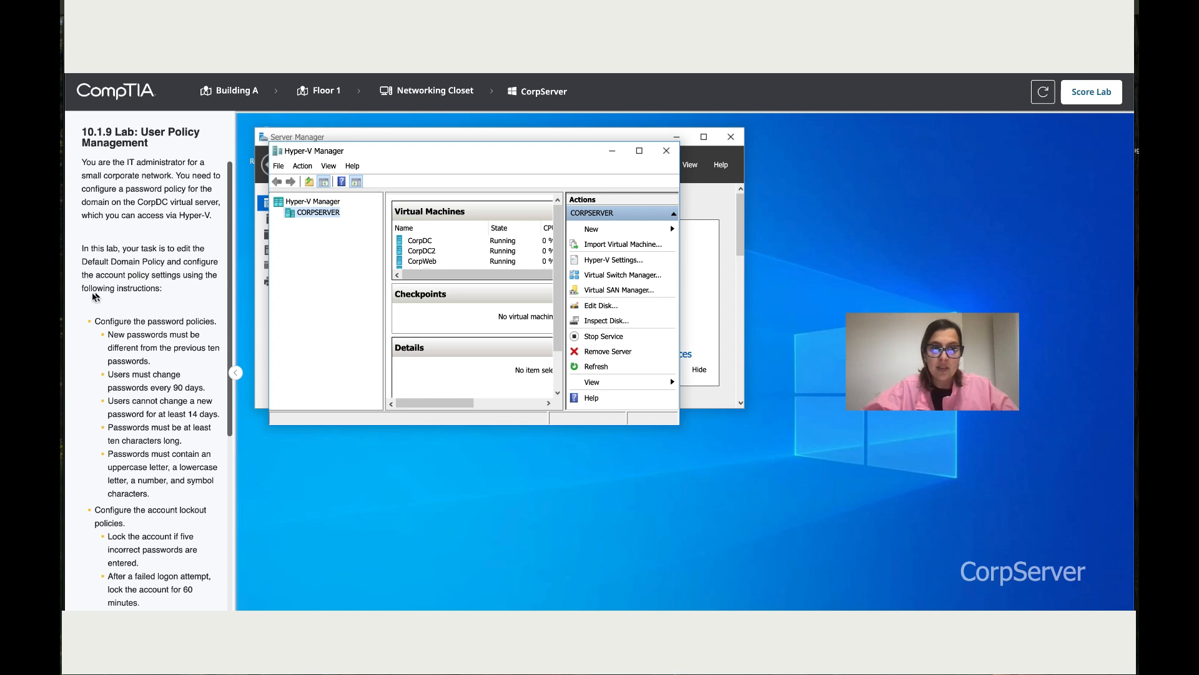
mouse_move(438, 241)
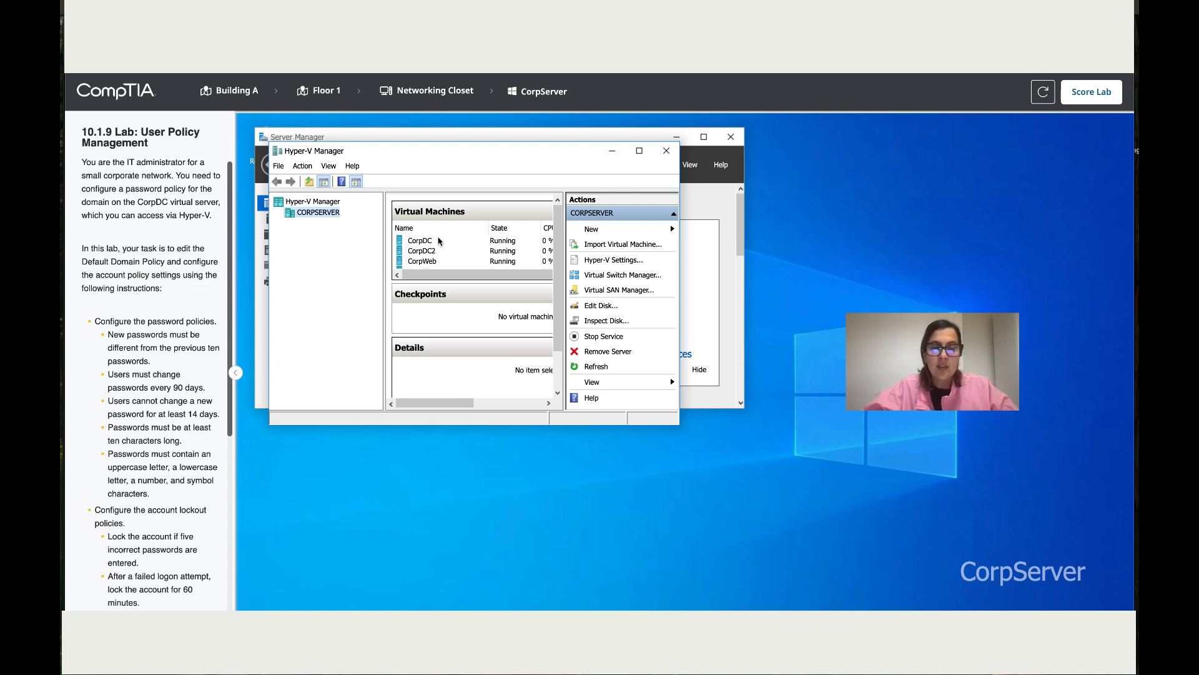
double_click(419, 240)
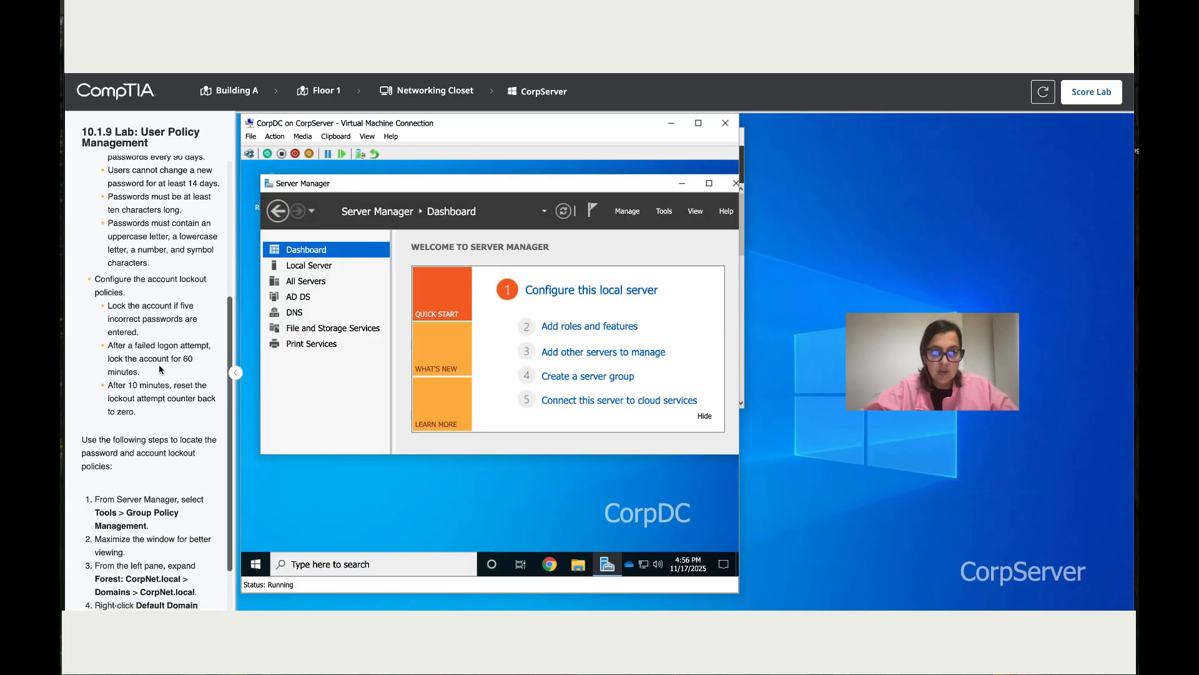
scroll("down", 3)
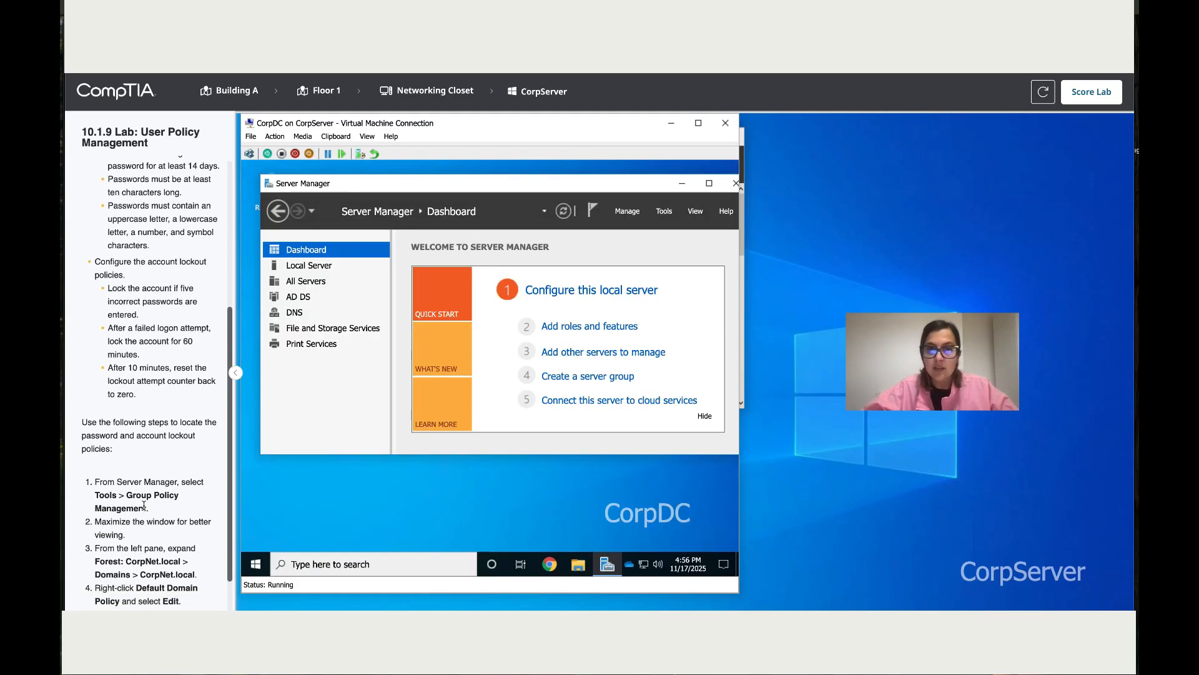
- Launch Group Policy Management and expand to CorpNet.local's Default Domain Policy actions
left_click(662, 210)
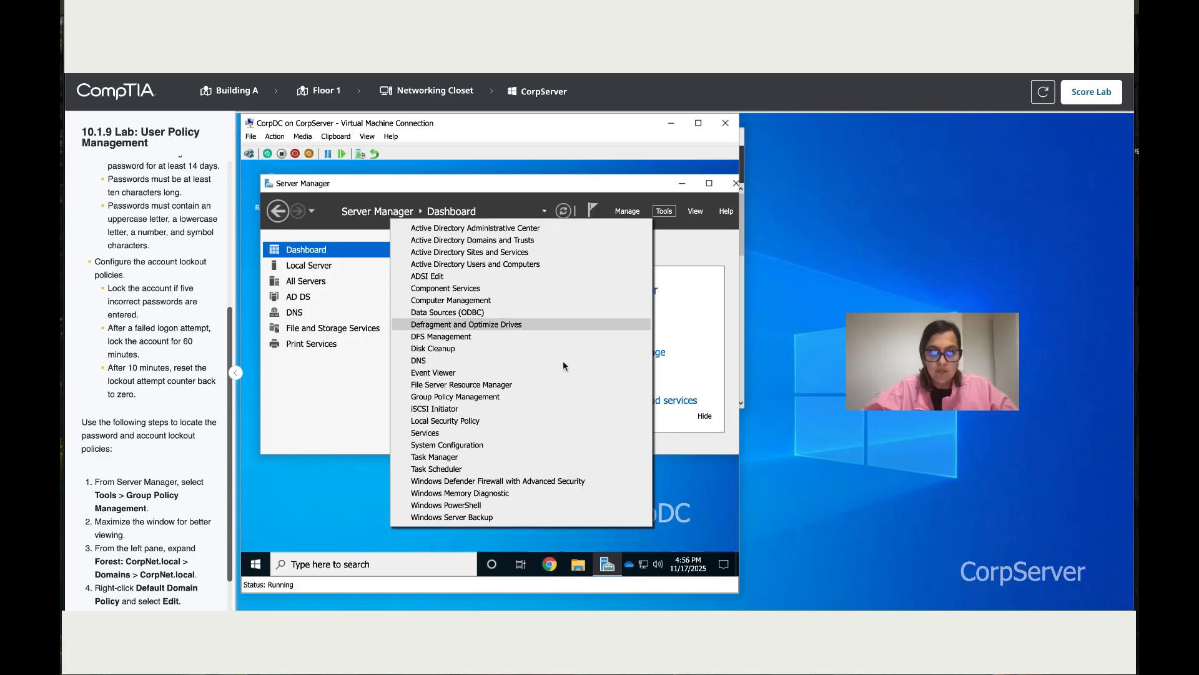
left_click(455, 396)
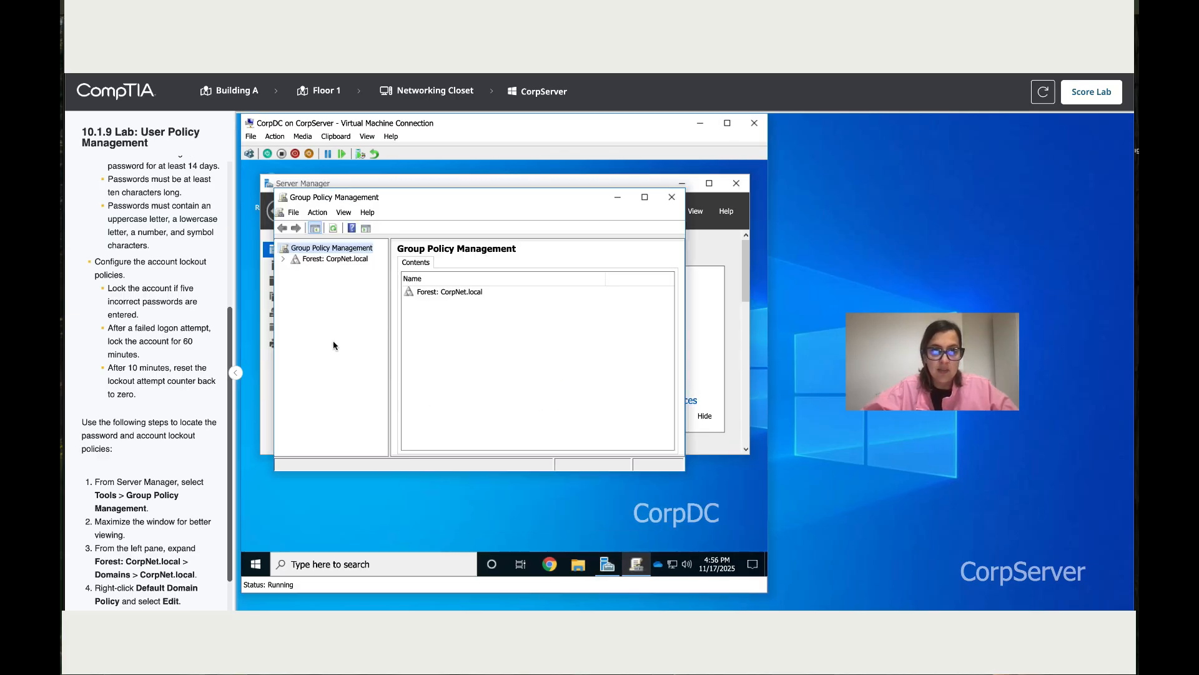
scroll("down", 3)
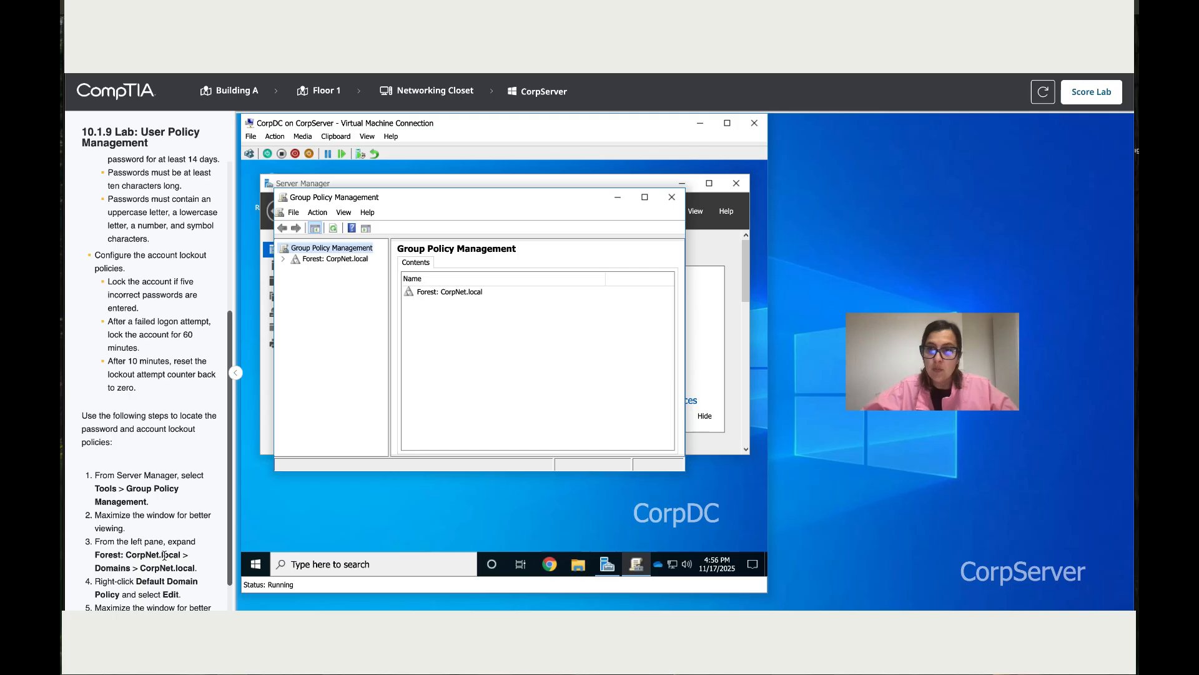
left_click(286, 259)
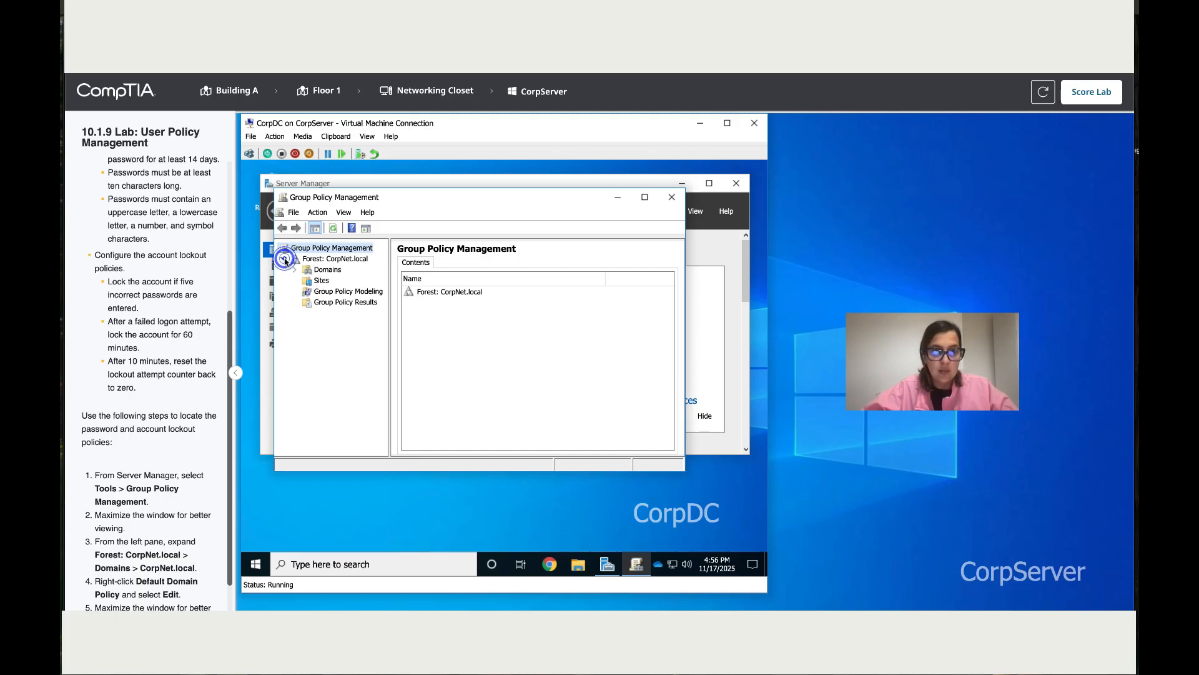
left_click(294, 269)
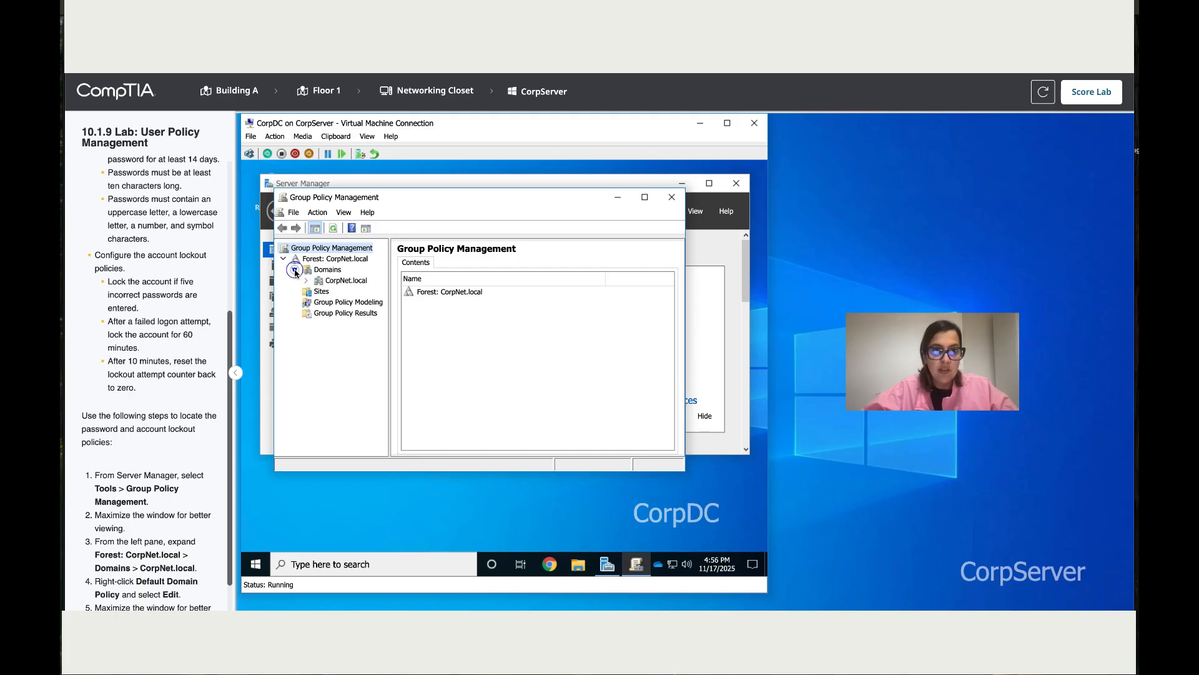
left_click(307, 280)
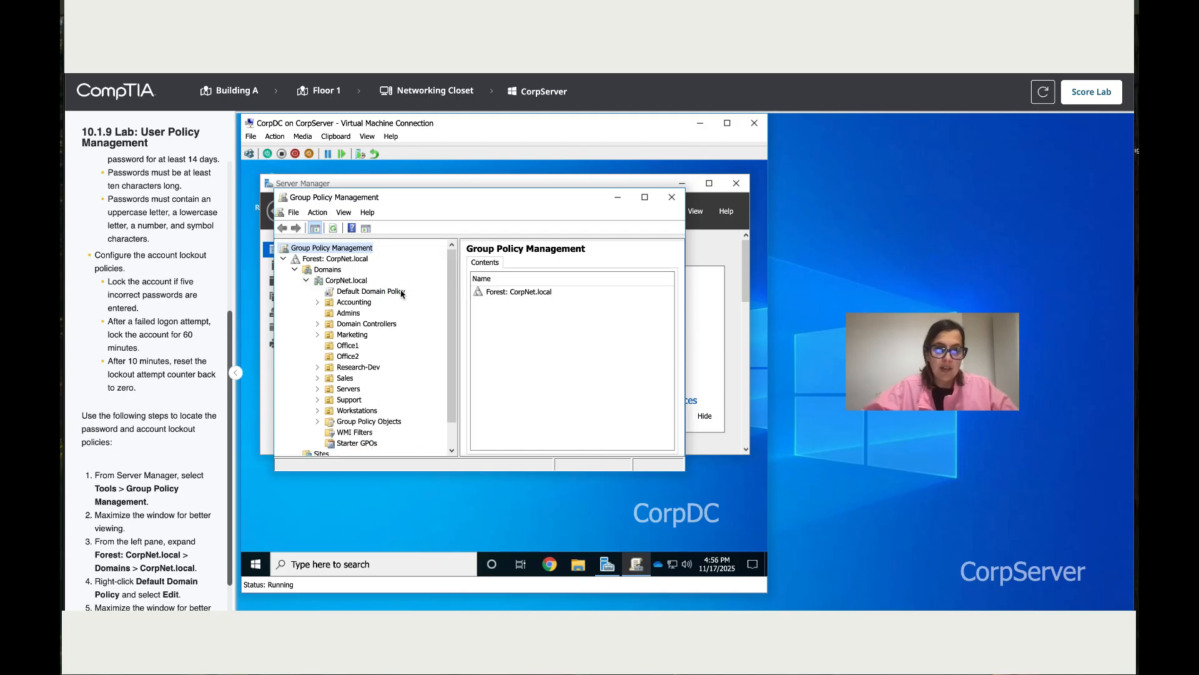
right_click(369, 292)
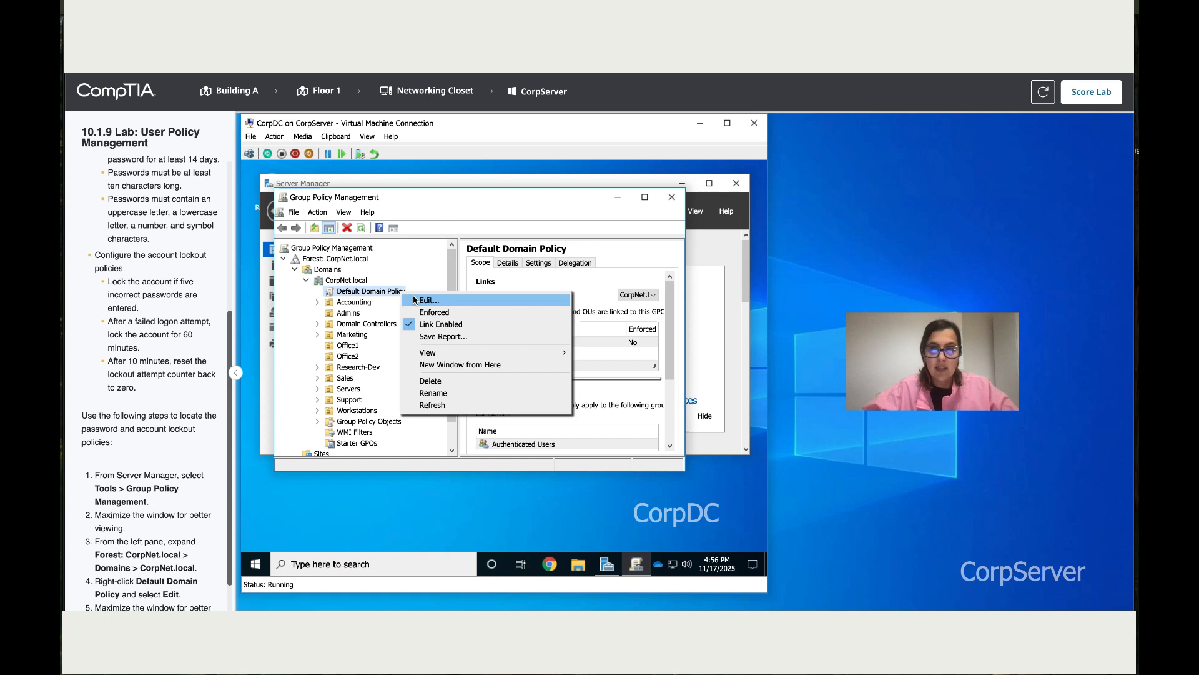
- Edit the Default Domain Policy and navigate to Security Settings > Account Policies > Password Policy
left_click(426, 299)
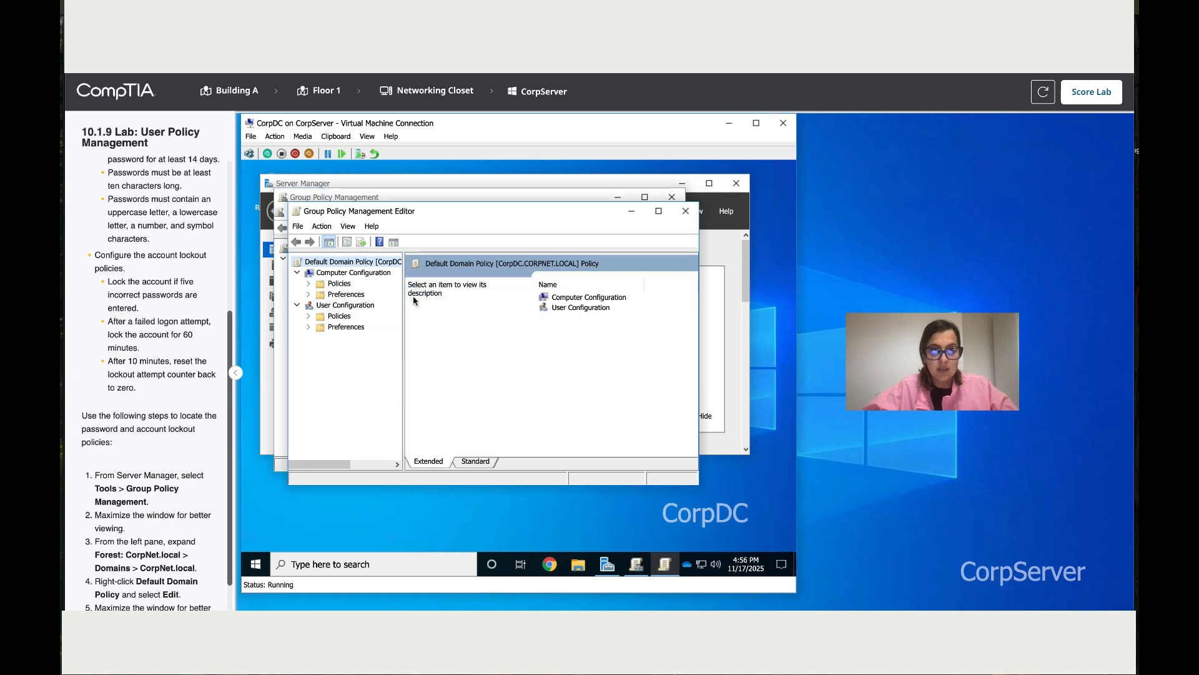
left_click(309, 283)
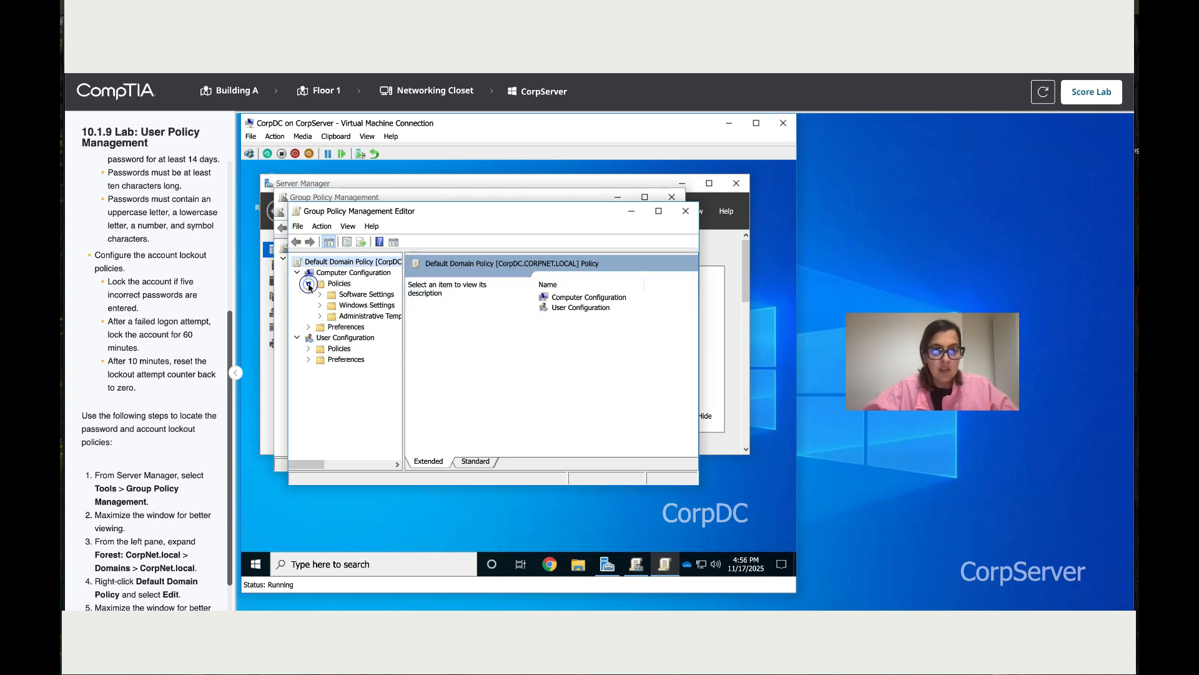
left_click(320, 304)
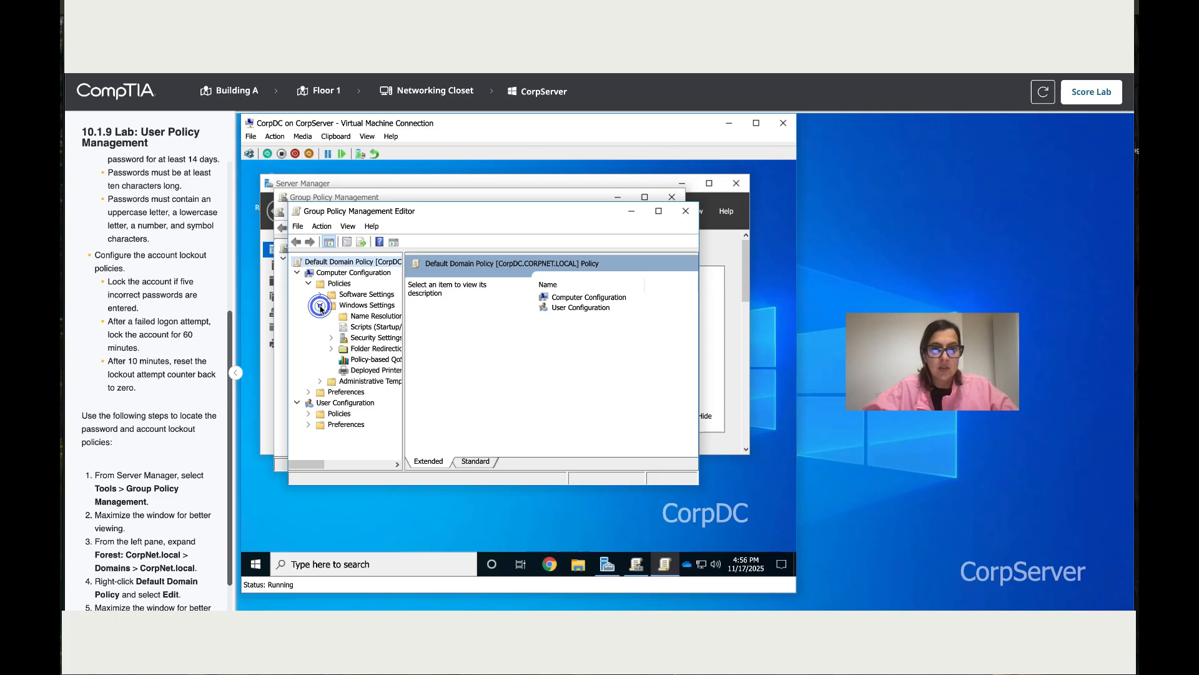
left_click(331, 337)
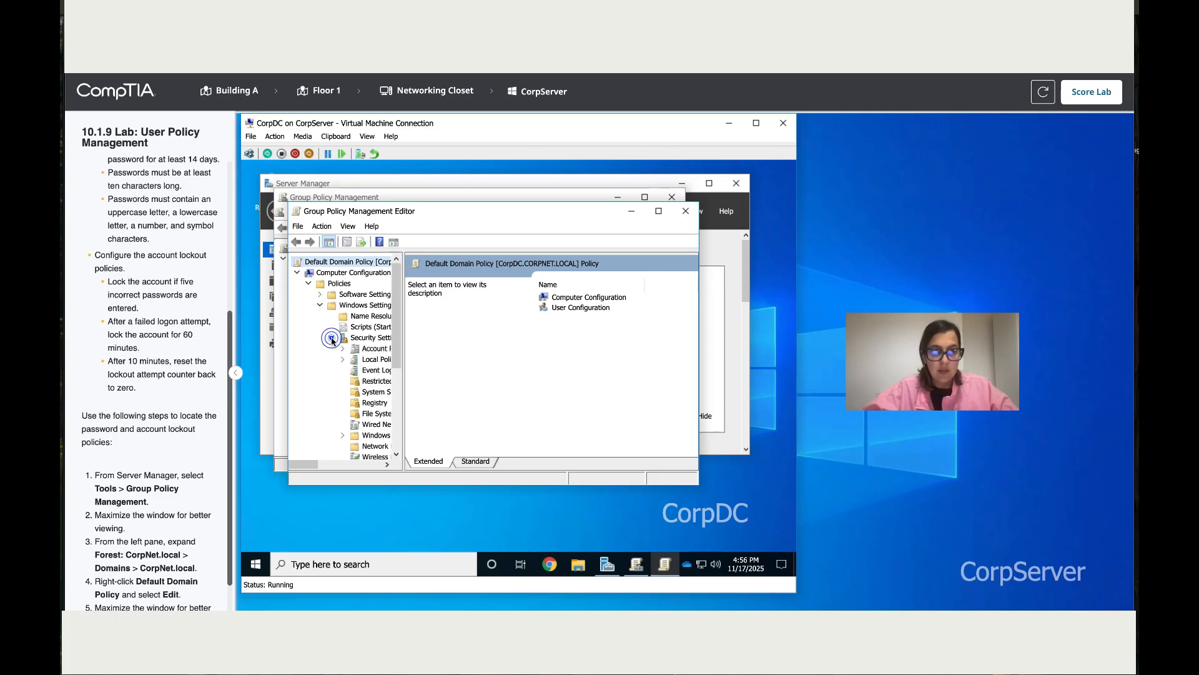
left_click(342, 338)
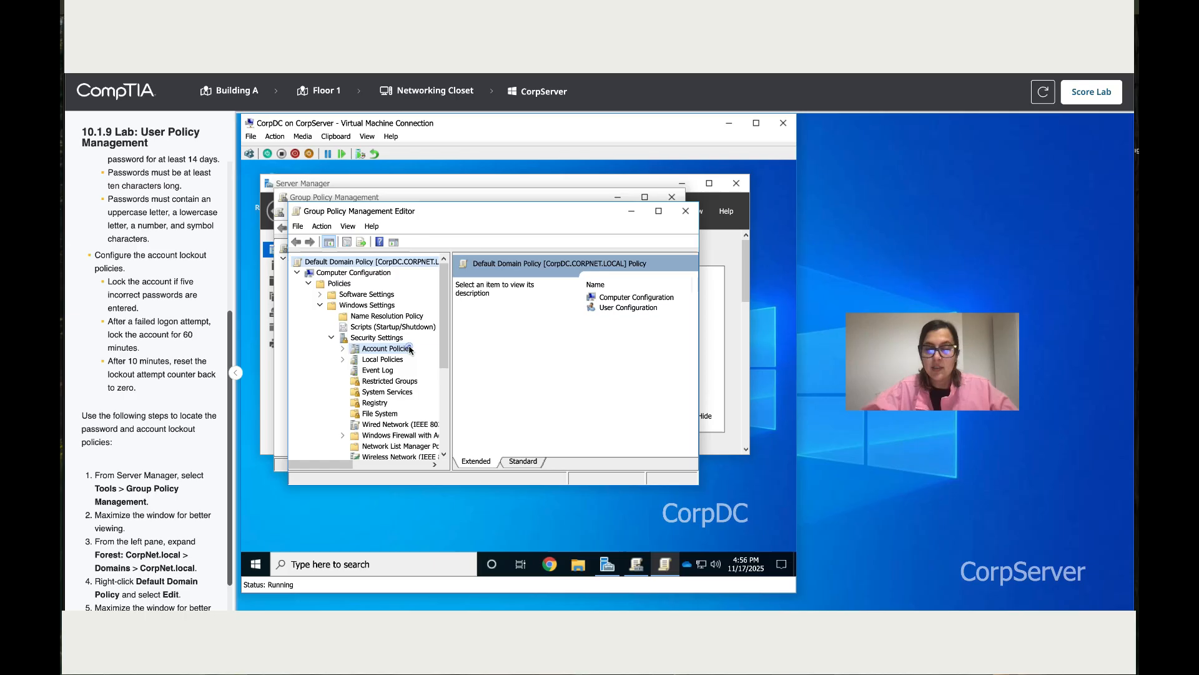
left_click(385, 348)
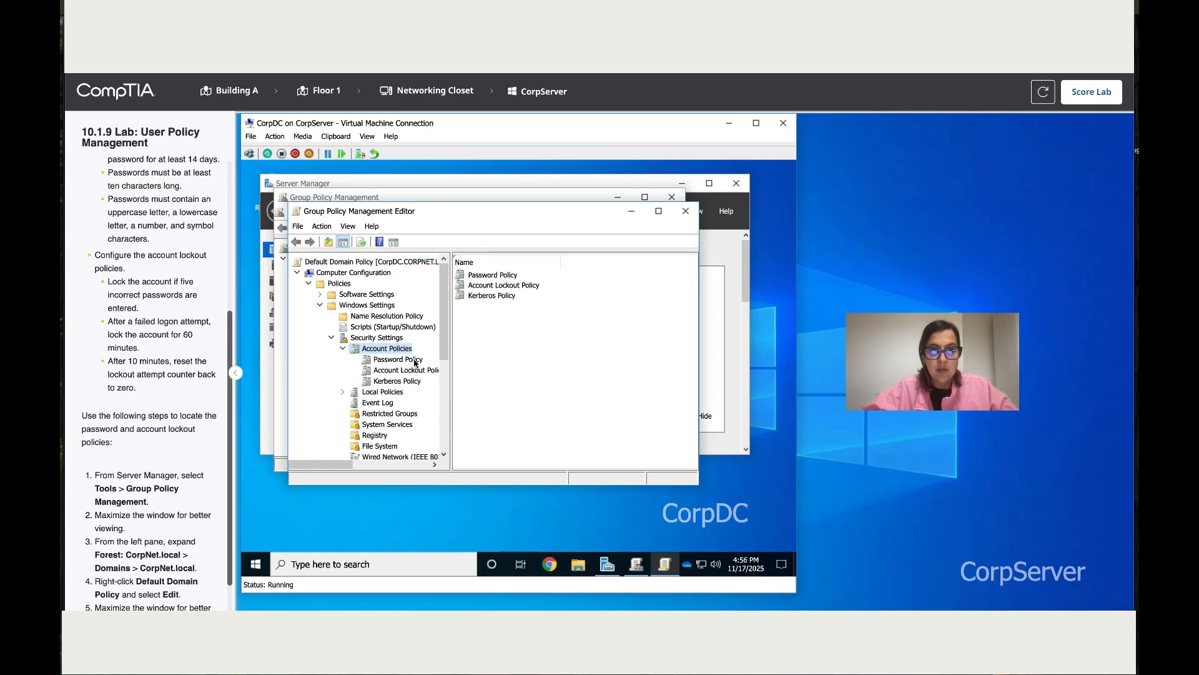
left_click(396, 359)
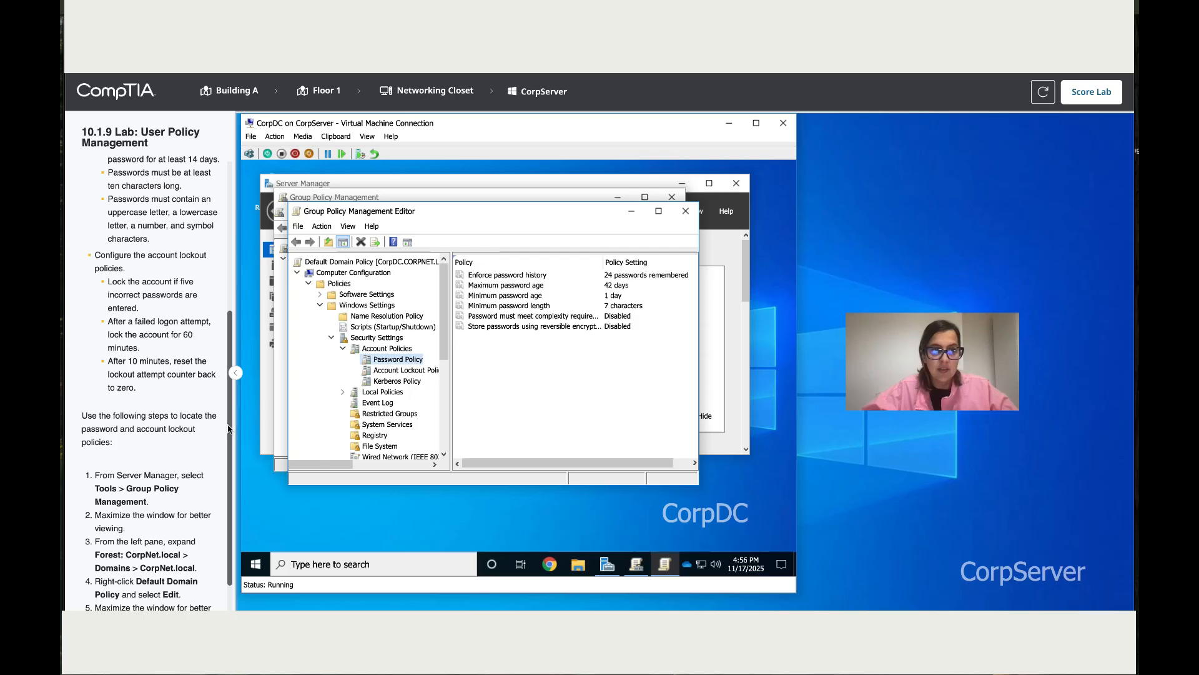
scroll("up", 3)
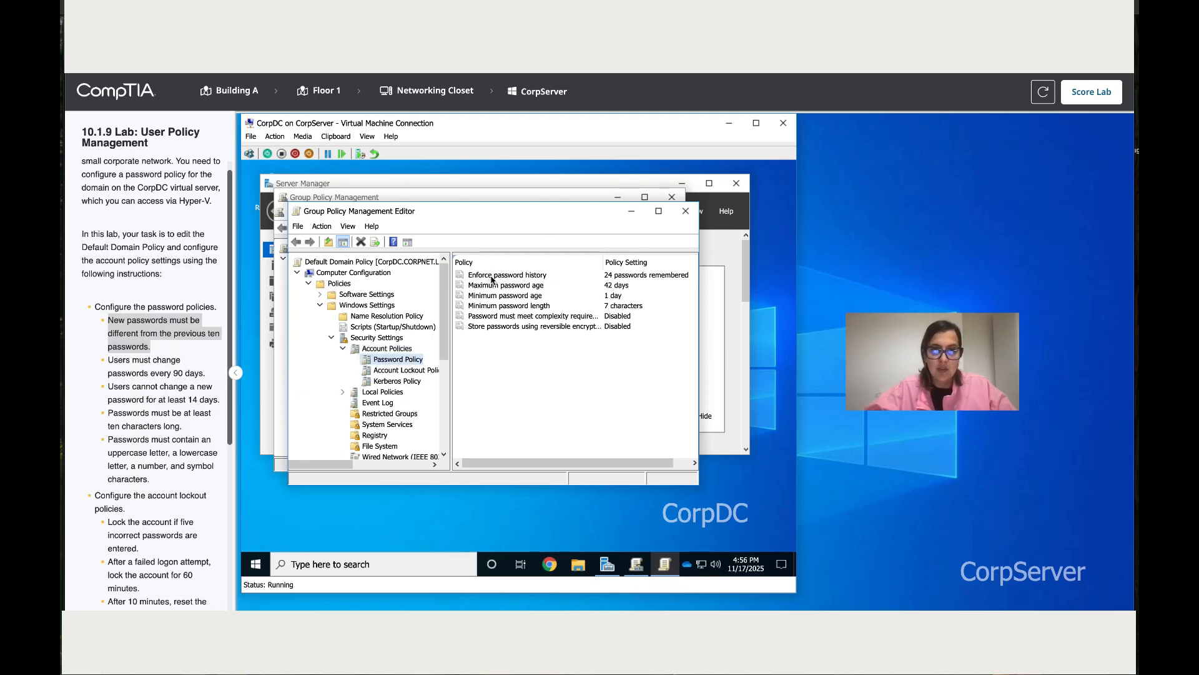
- Set Enforce password history to 10 passwords remembered
double_click(507, 274)
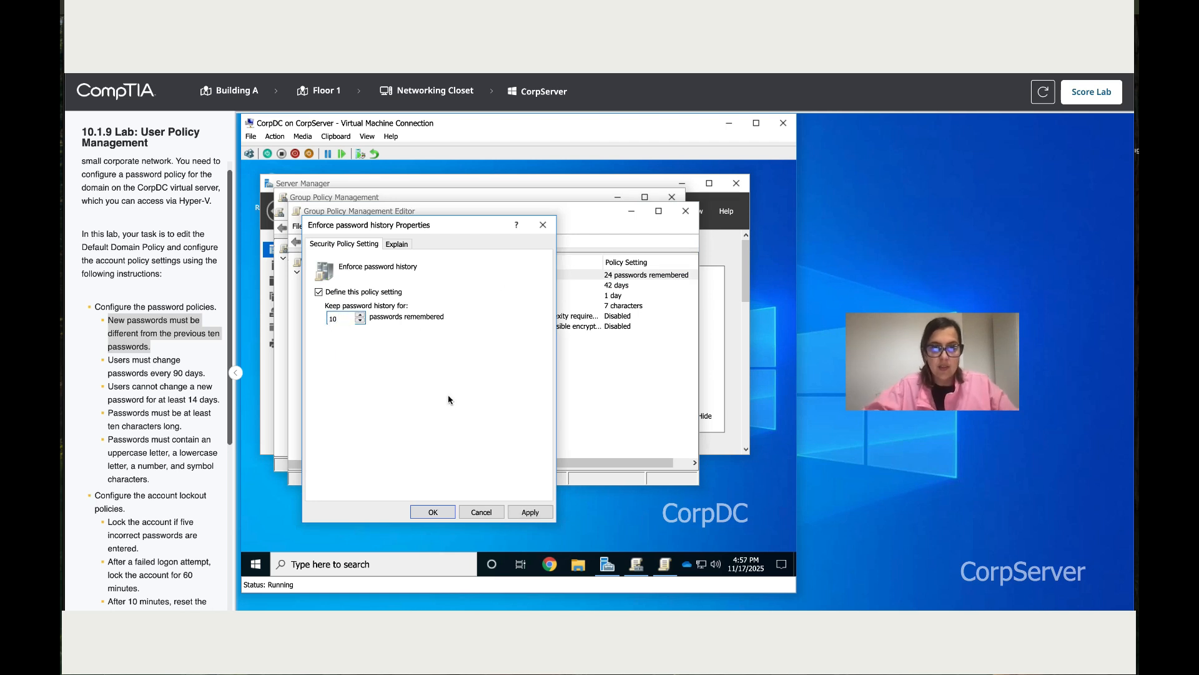
left_click(433, 511)
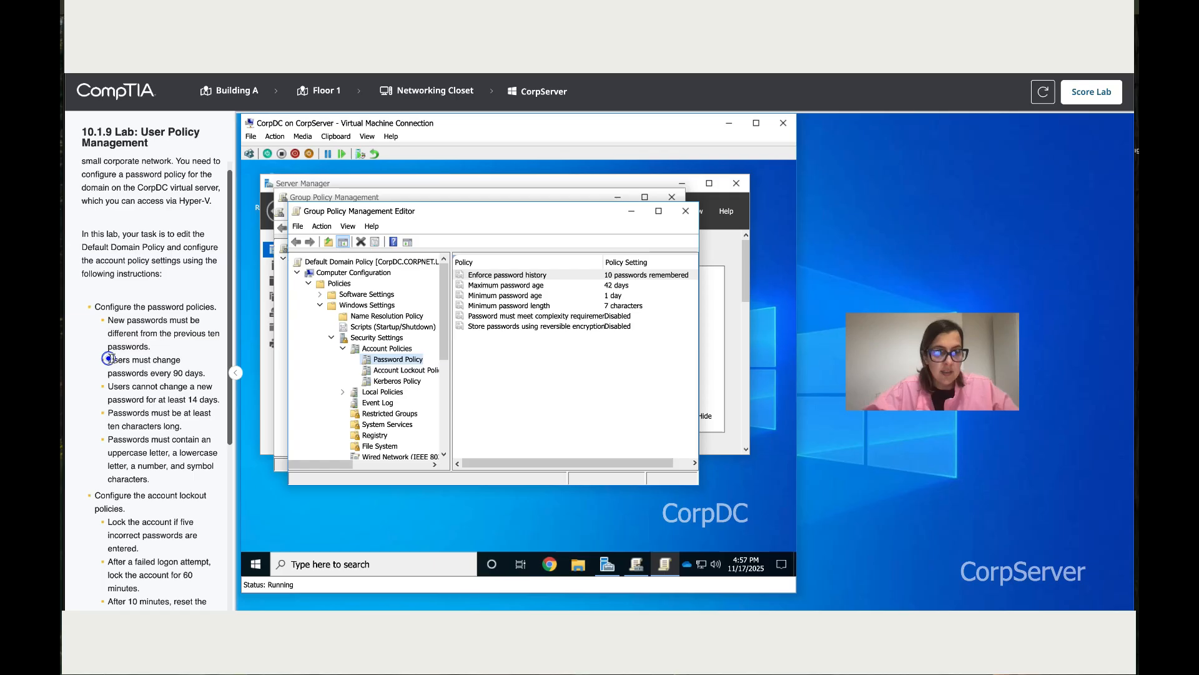
double_click(143, 360)
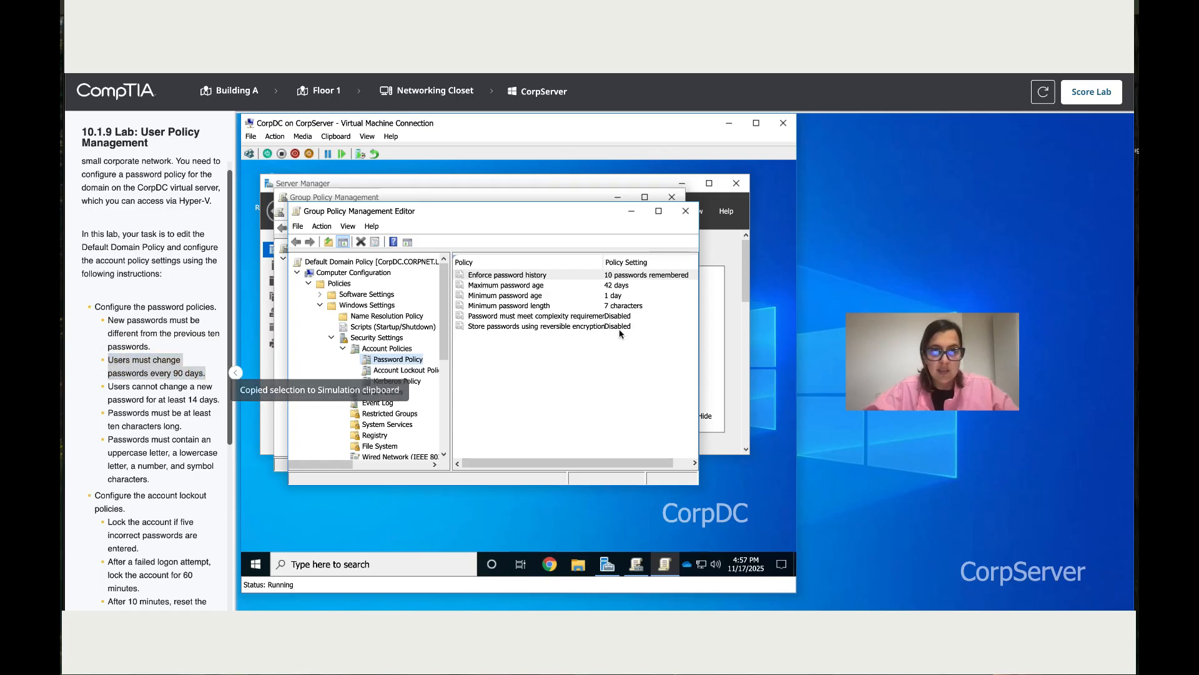
mouse_move(544, 285)
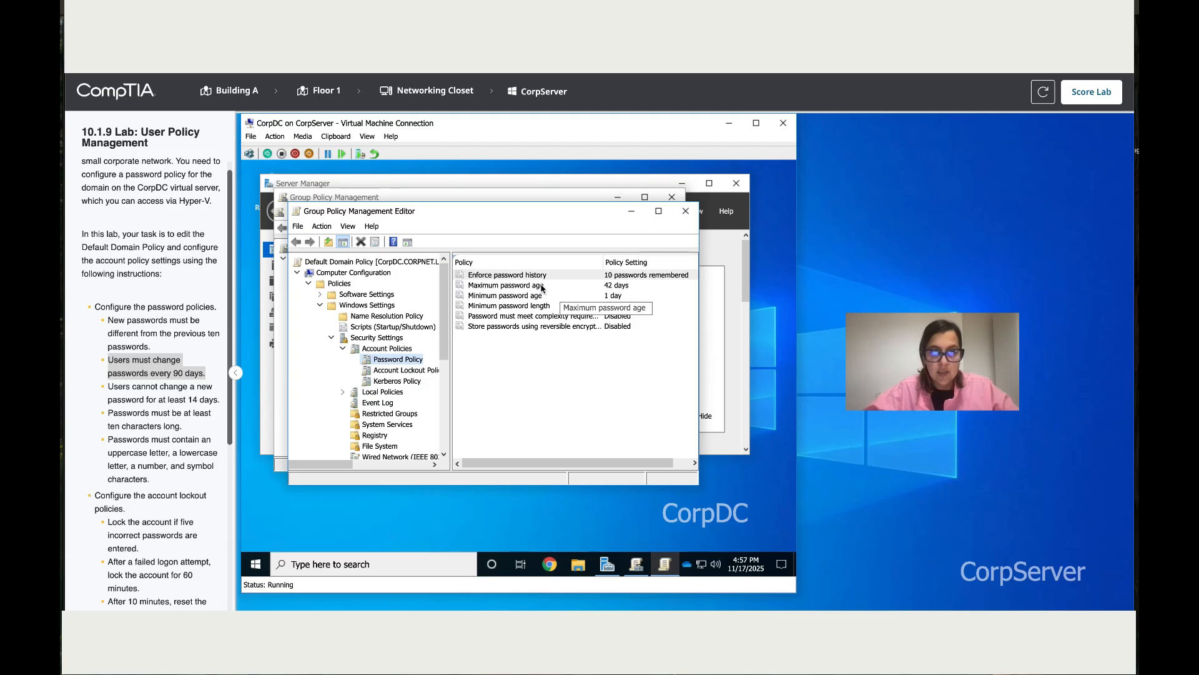
- Change Maximum password age from 42 to 90 days
double_click(506, 285)
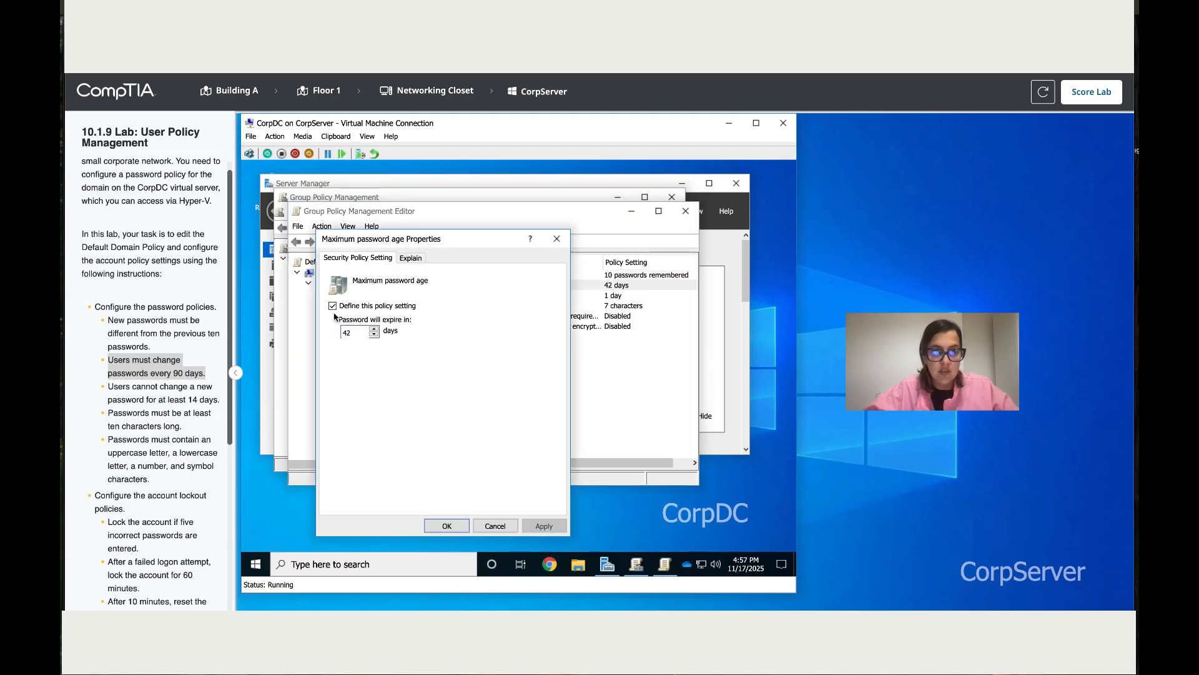
left_click(333, 306)
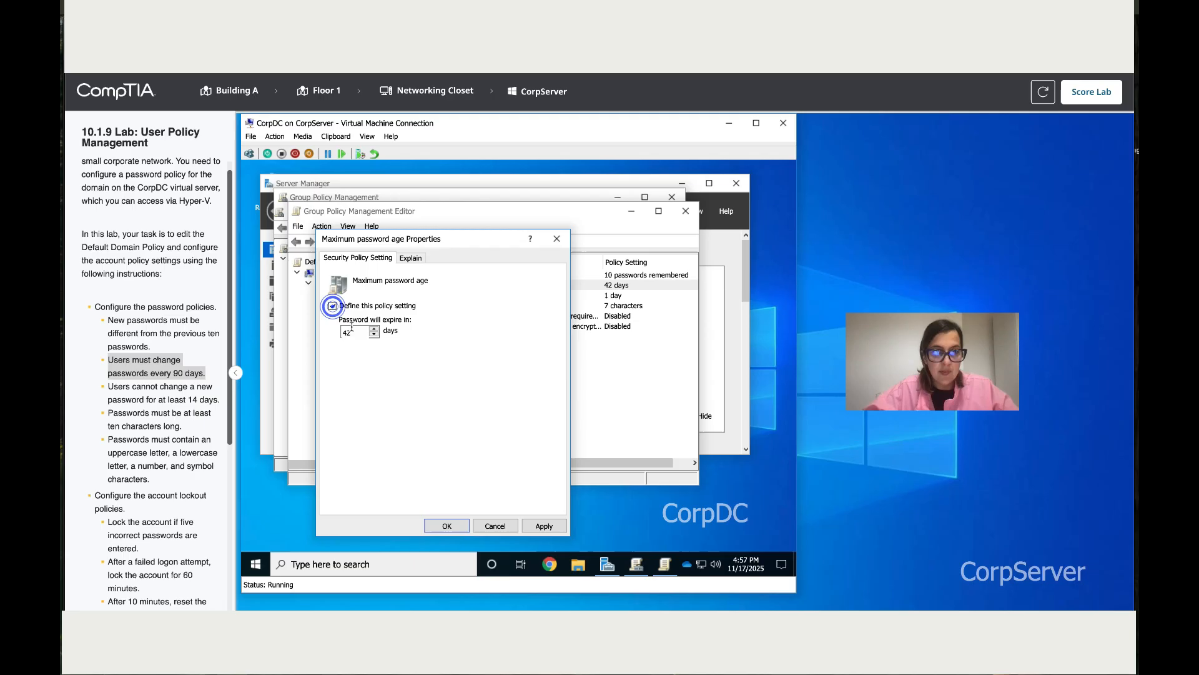
type("90")
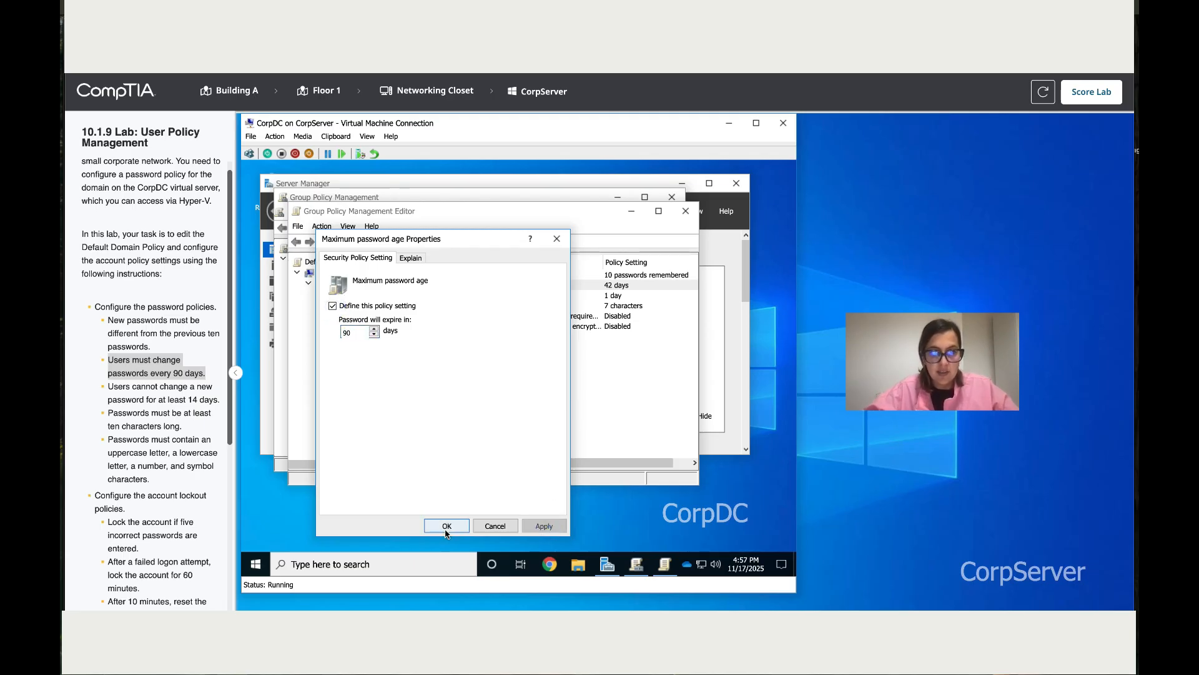
left_click(447, 525)
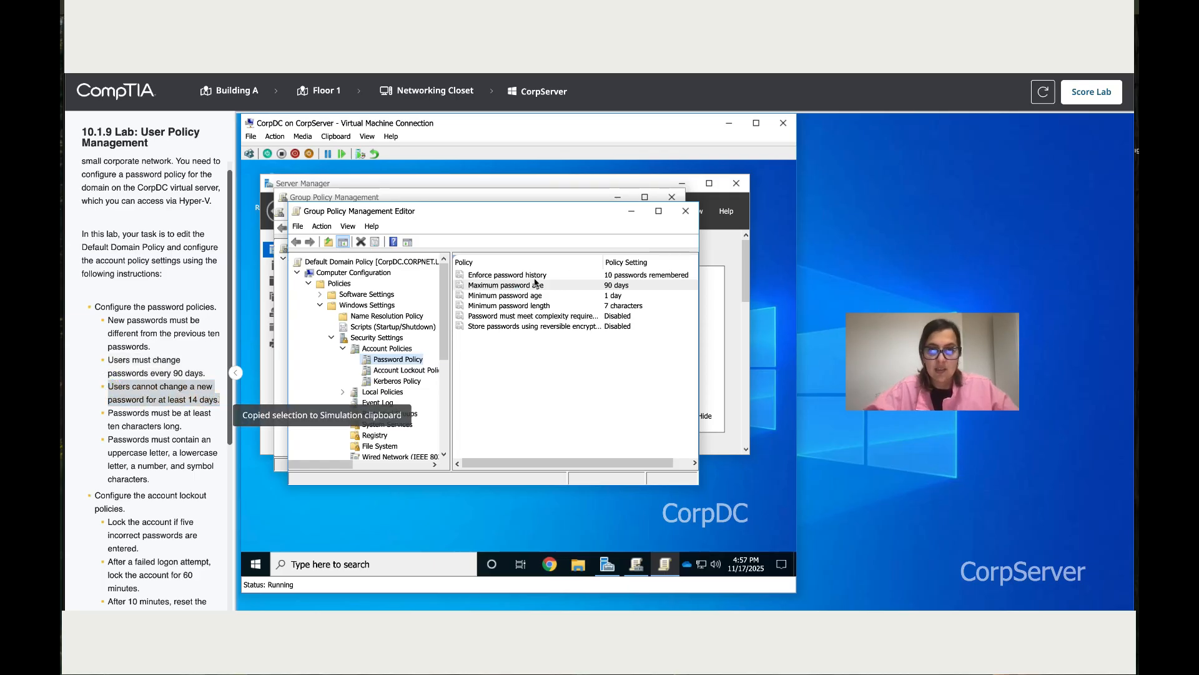
- Change Minimum password age from 1 to 14 days
double_click(505, 295)
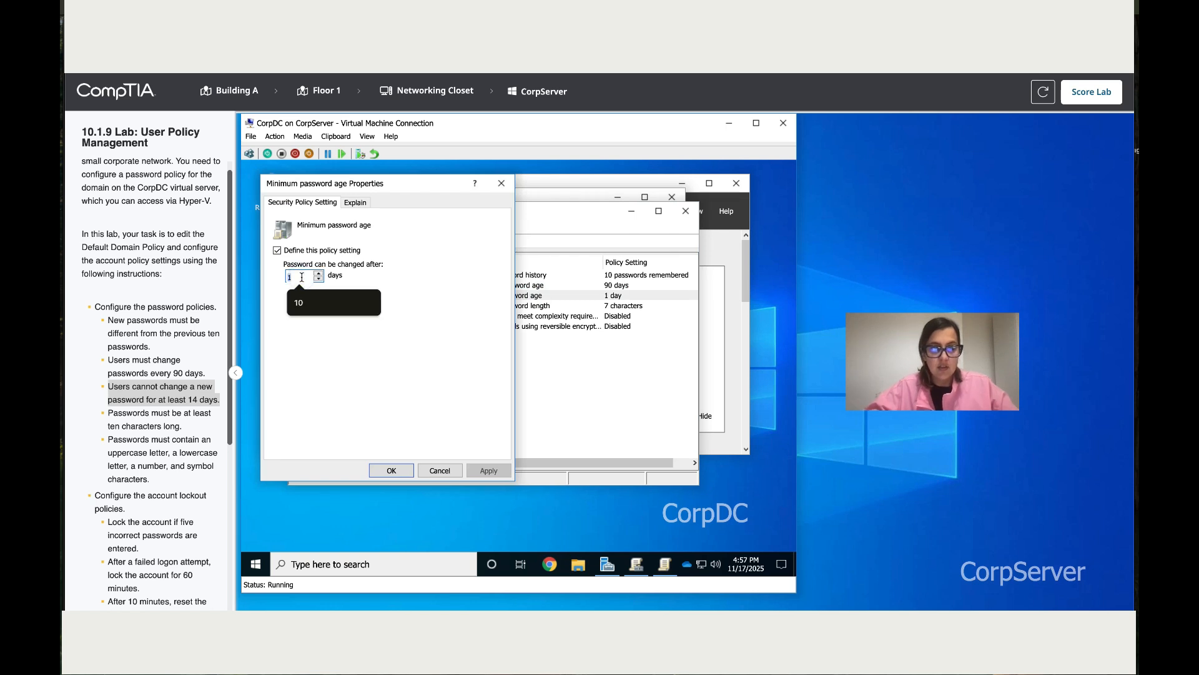
type("14")
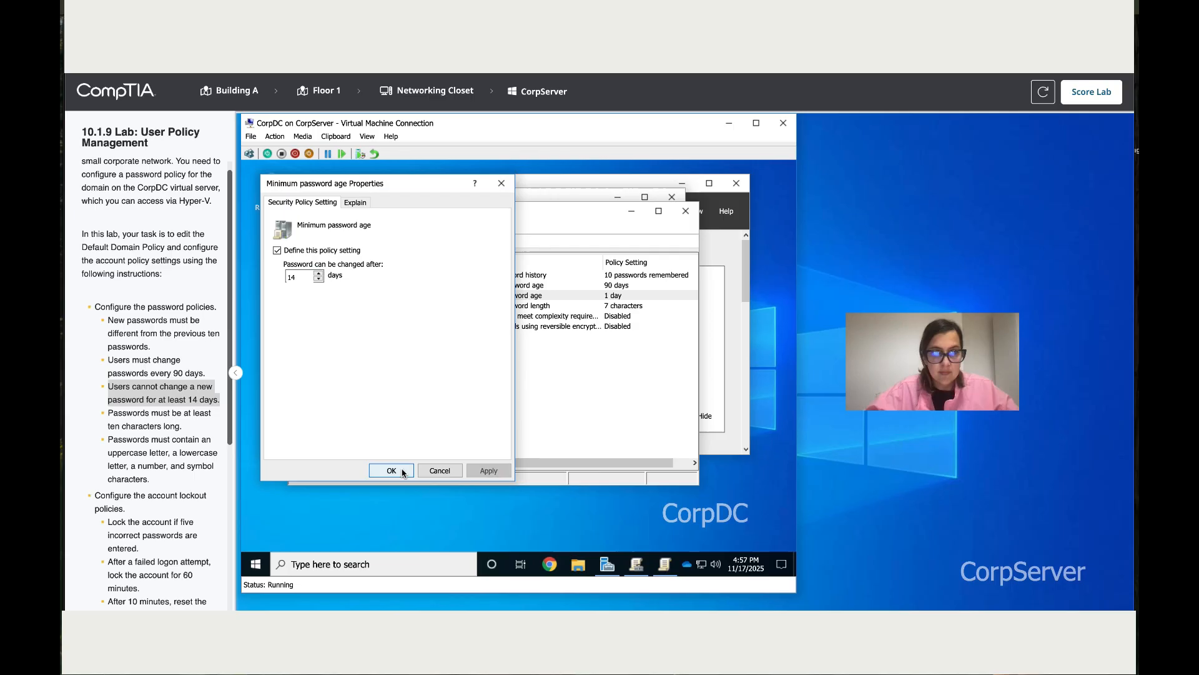
left_click(391, 471)
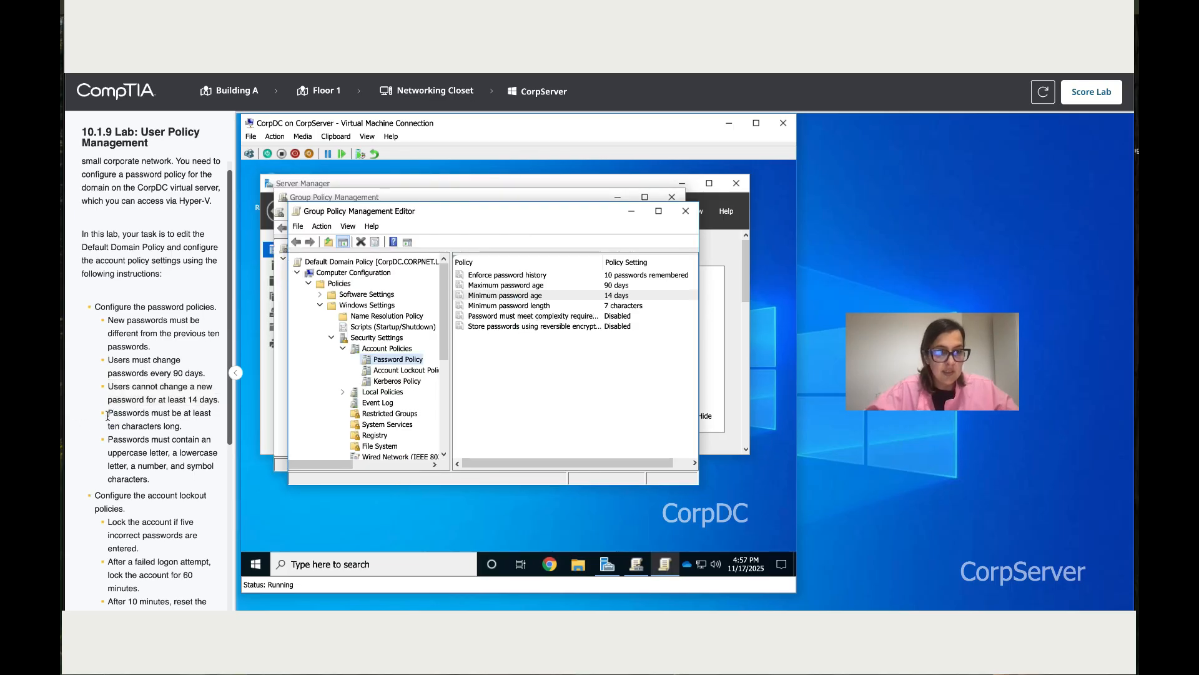
double_click(144, 419)
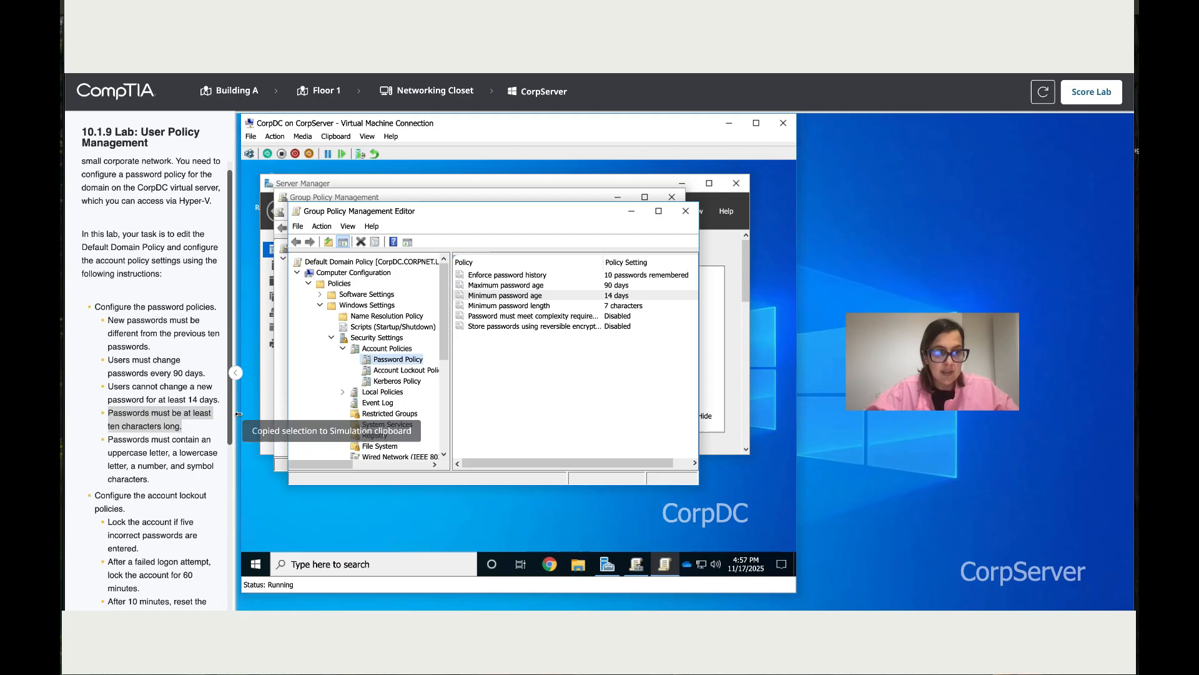
left_click(505, 296)
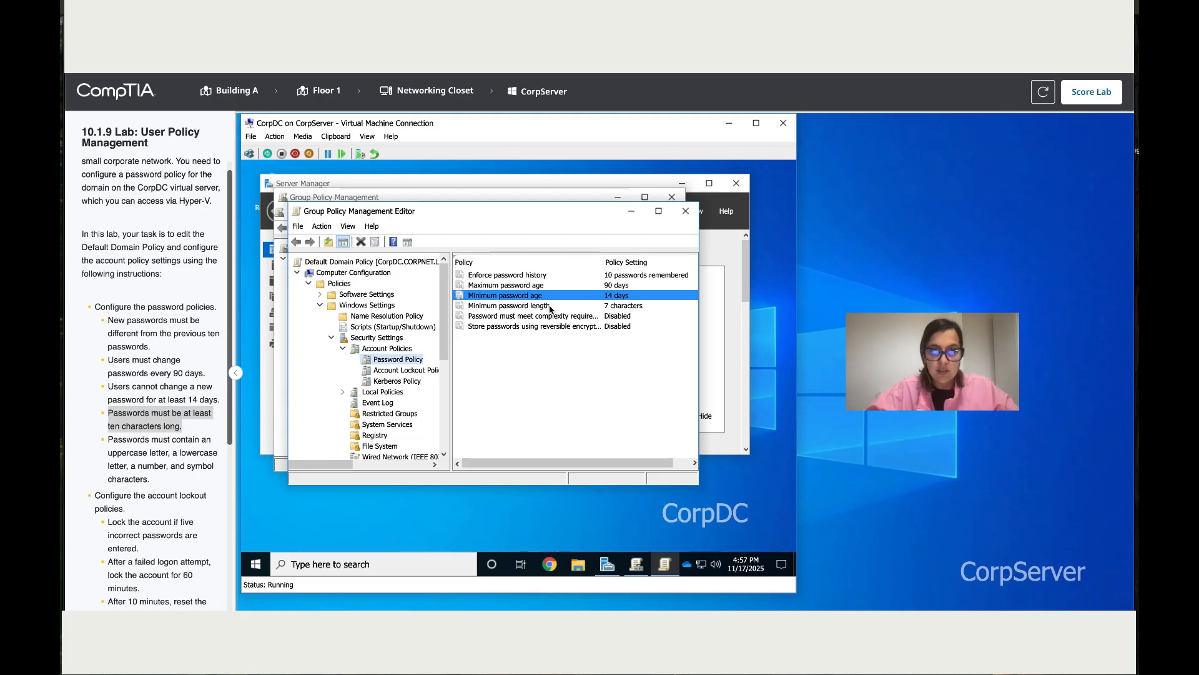
- Change Minimum password length from 7 to 10 characters
double_click(505, 306)
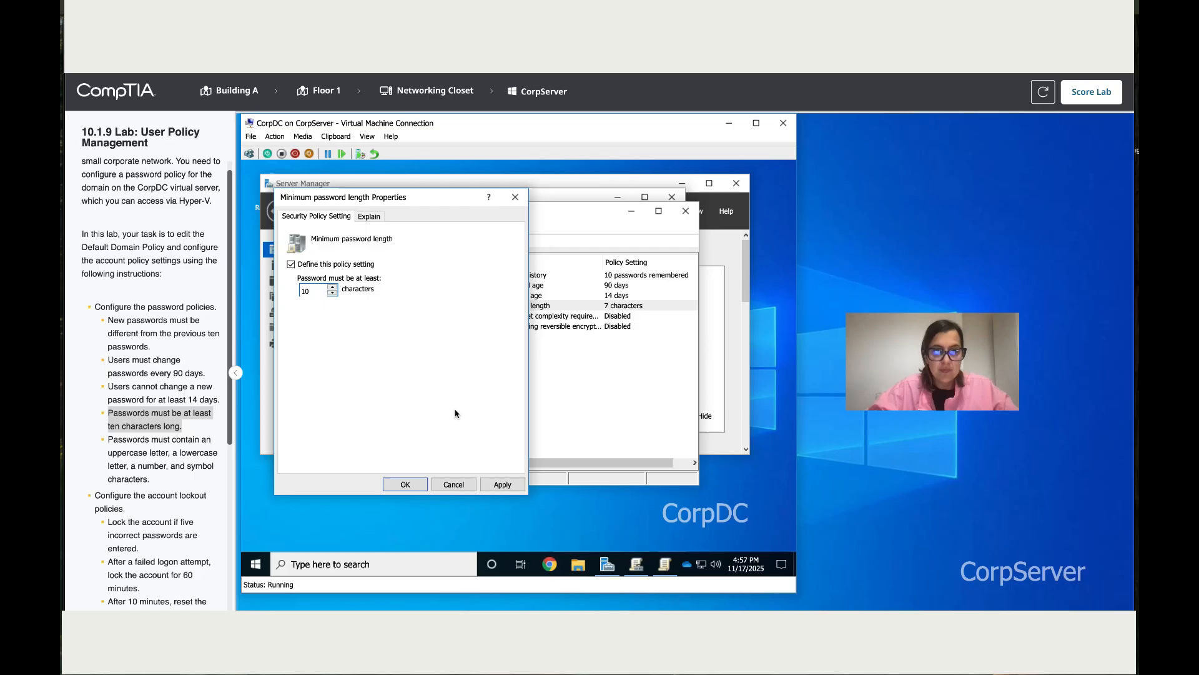
left_click(405, 483)
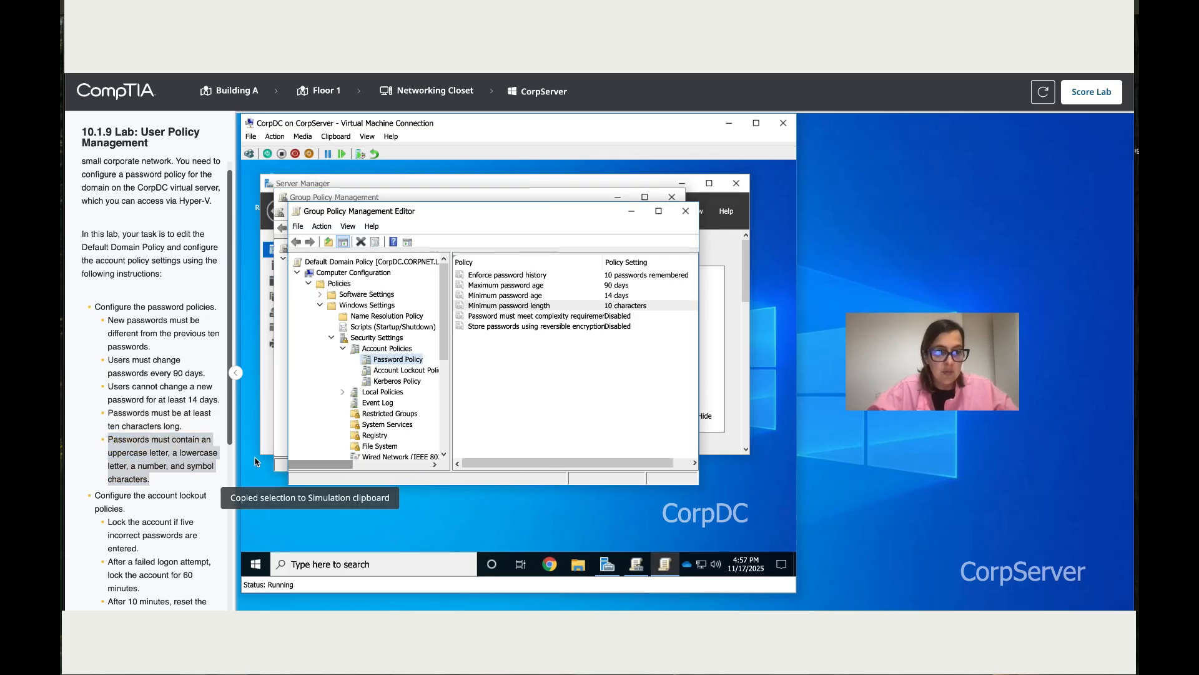
mouse_move(533, 321)
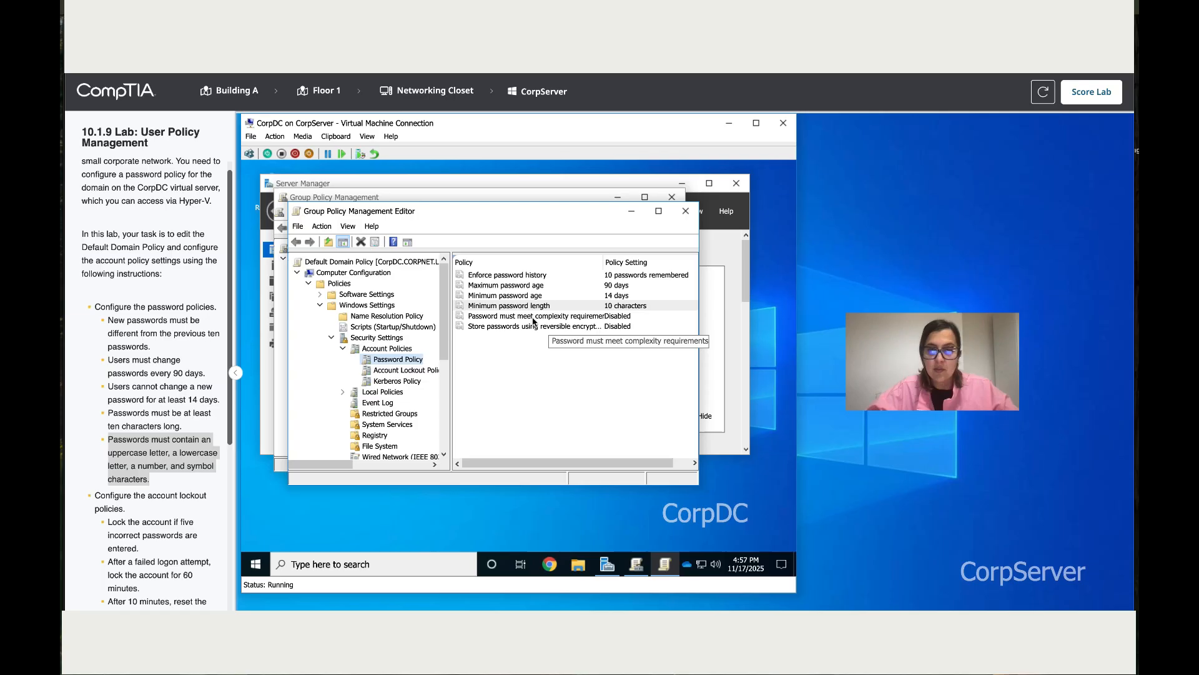
- Set 'Password must meet complexity requirements' to Enabled
double_click(529, 316)
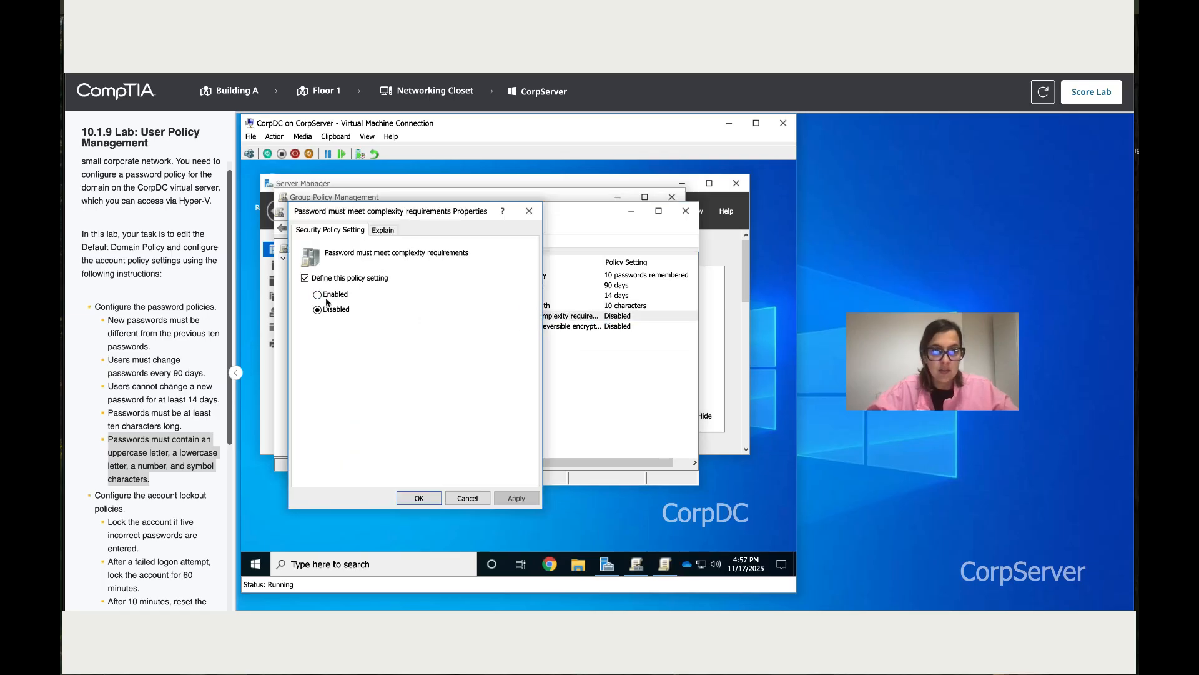
left_click(382, 230)
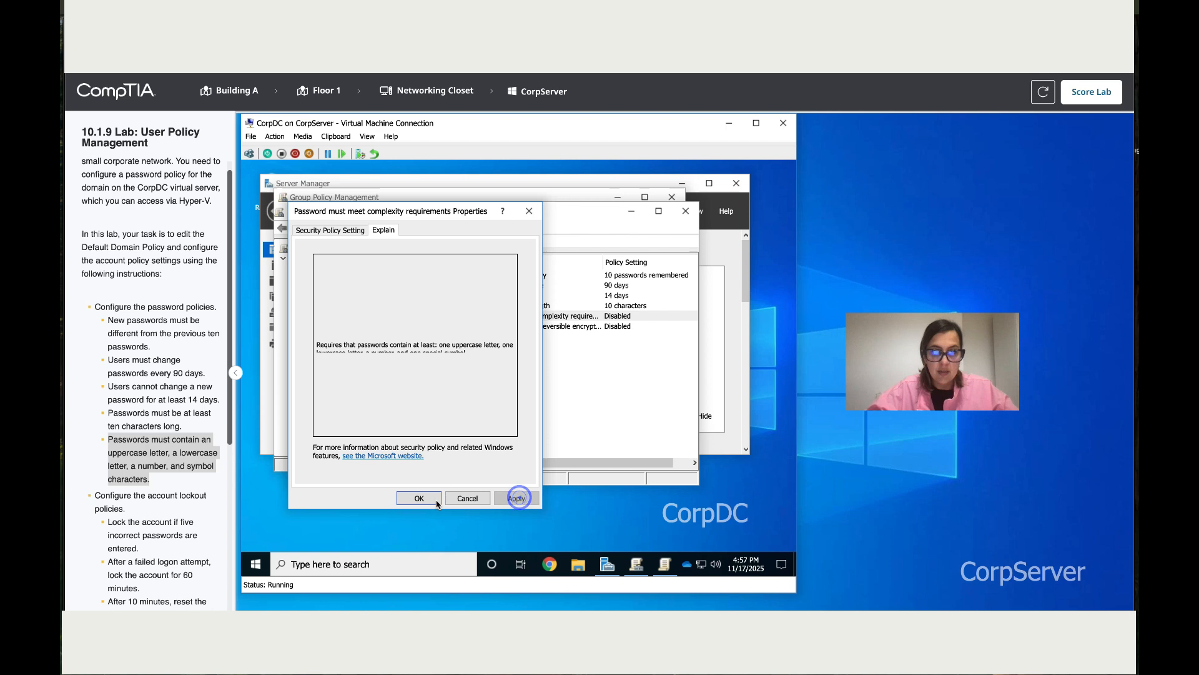
left_click(418, 498)
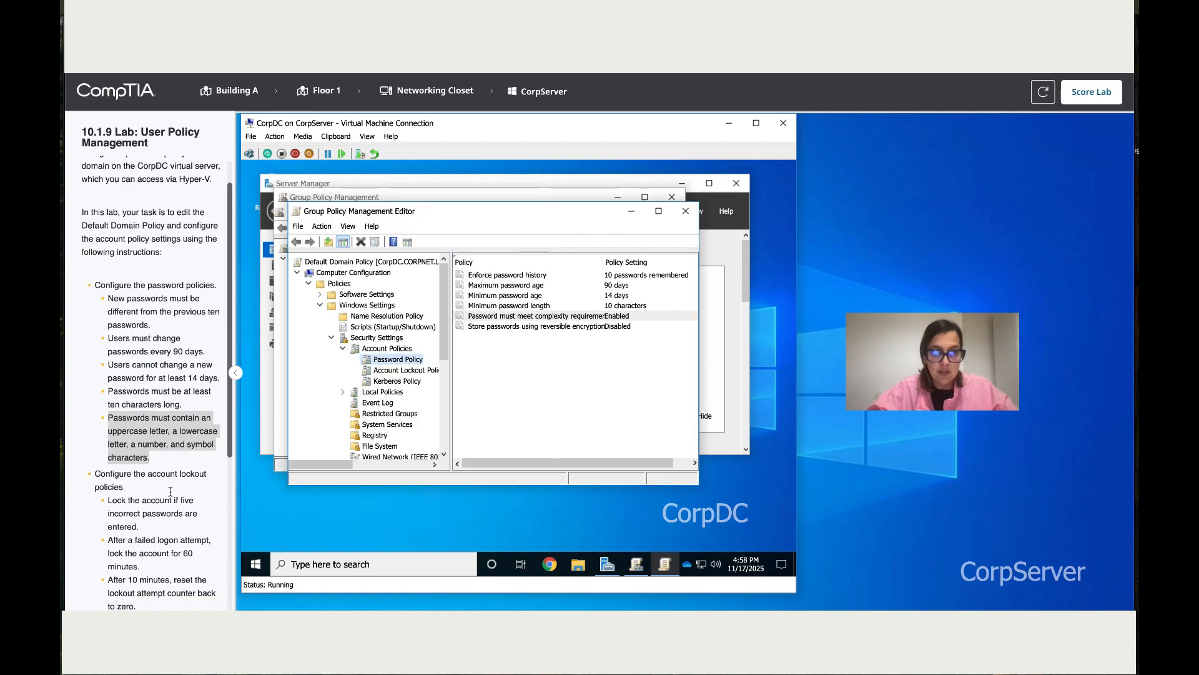
scroll("down", 3)
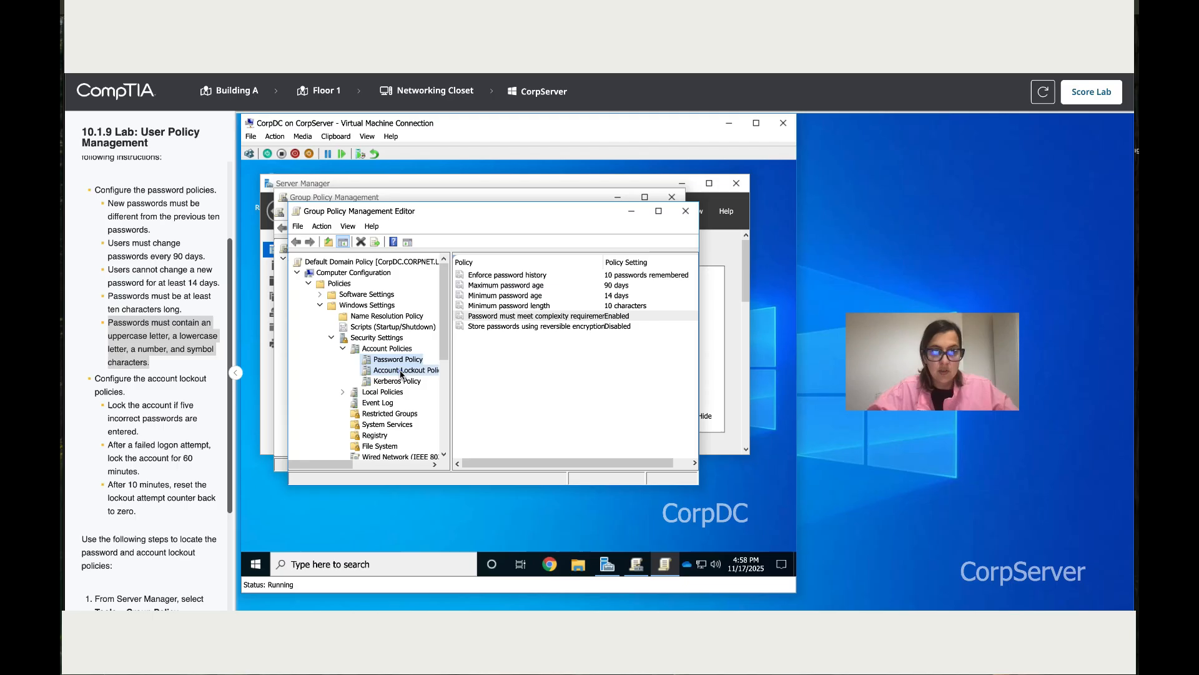
- Under Account Lockout Policy, set the account lockout threshold to 5 invalid attempts
left_click(404, 371)
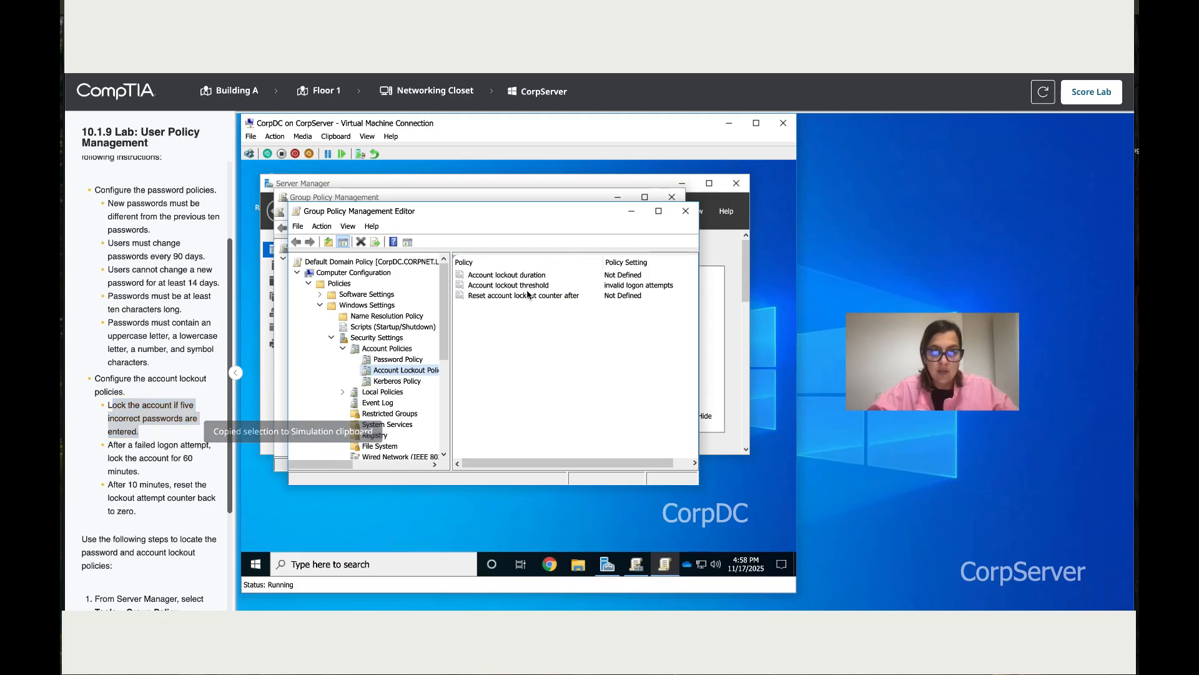
double_click(509, 285)
type("5")
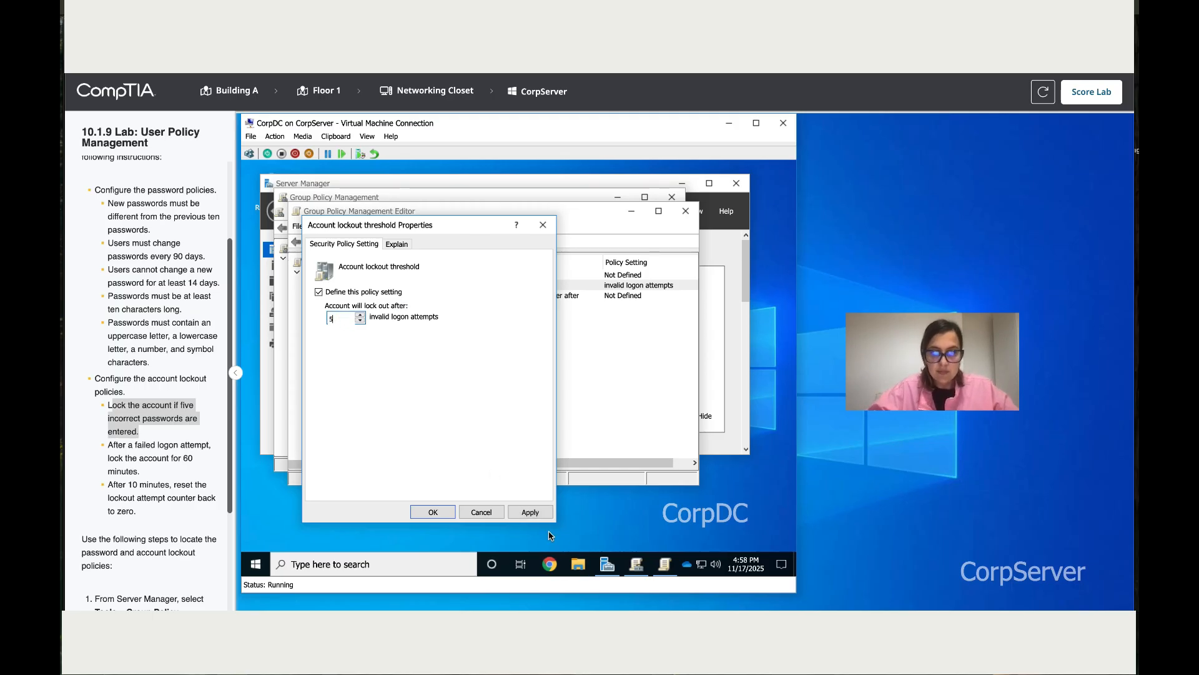
left_click(432, 511)
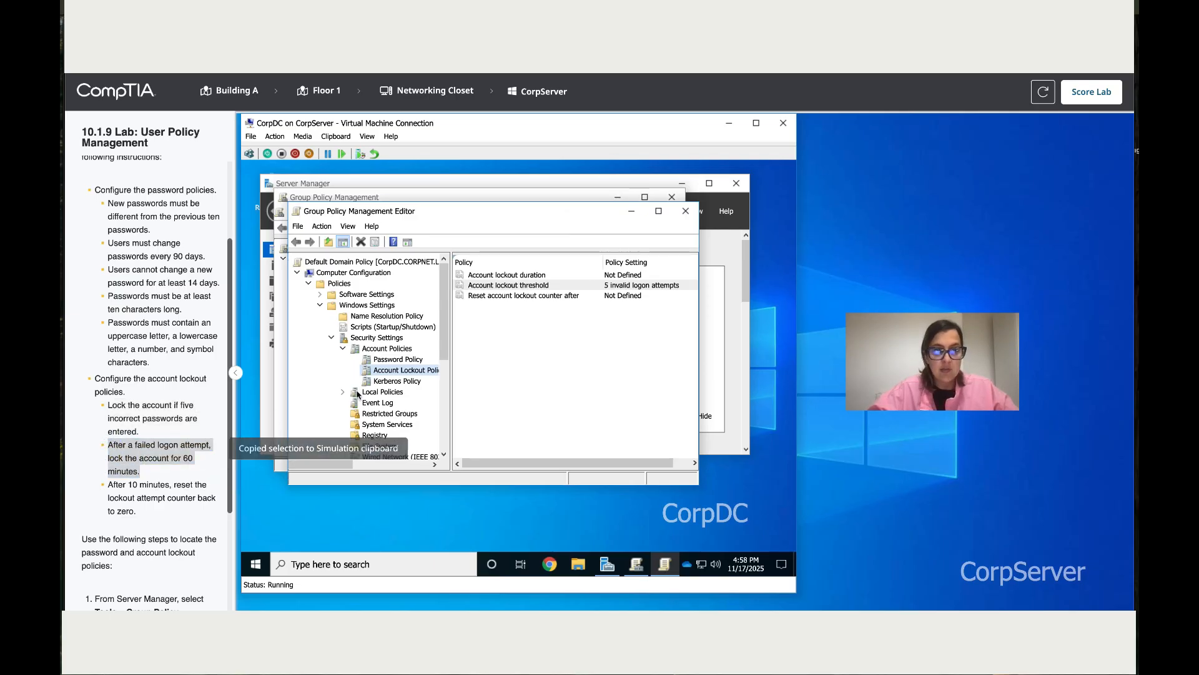
- Define Account lockout duration as 60 minutes, then select Reset account lockout counter after
double_click(506, 275)
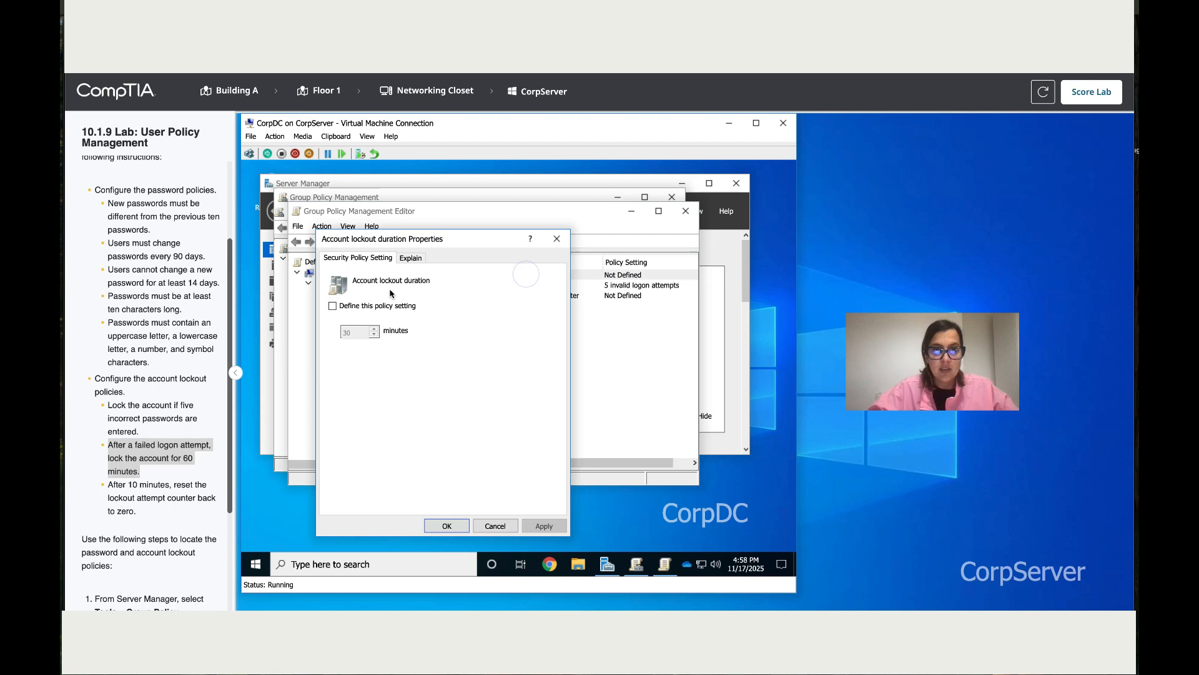
left_click(333, 306)
type("60")
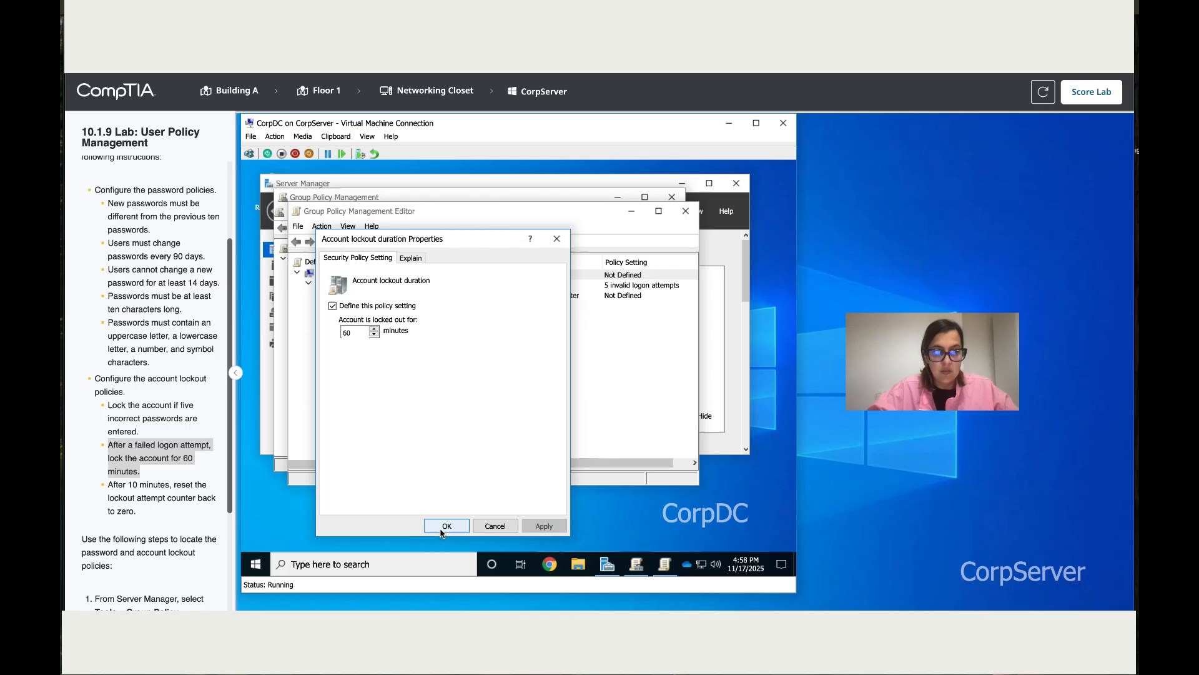
left_click(447, 525)
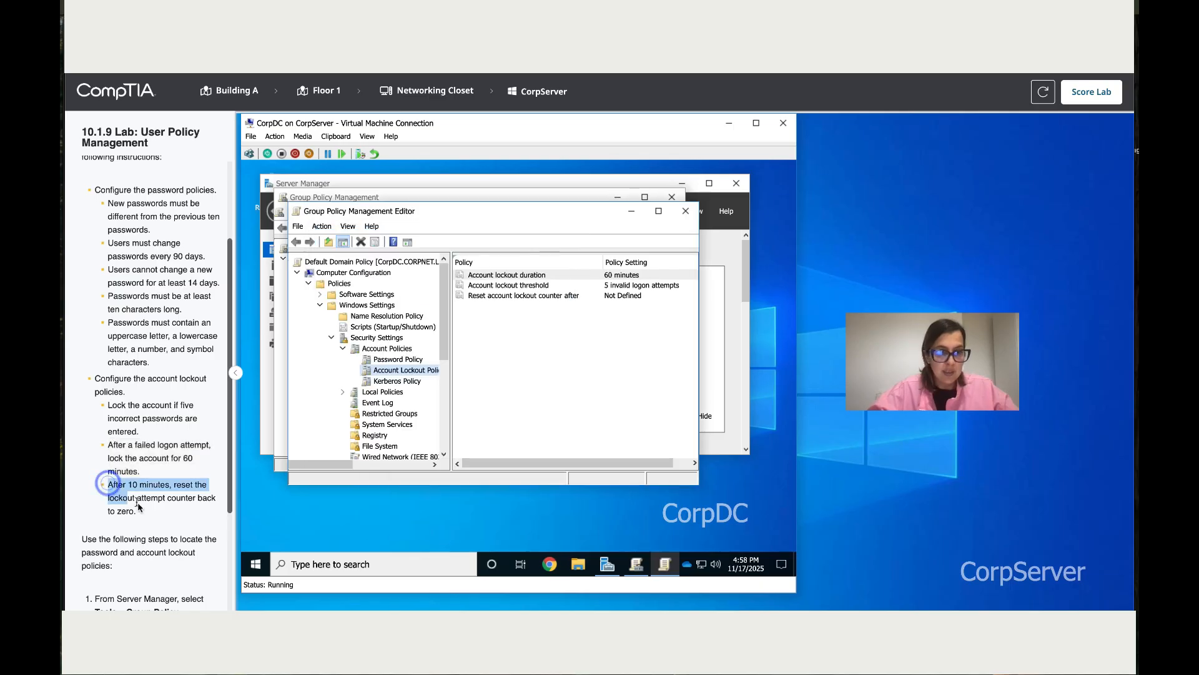
left_click(524, 296)
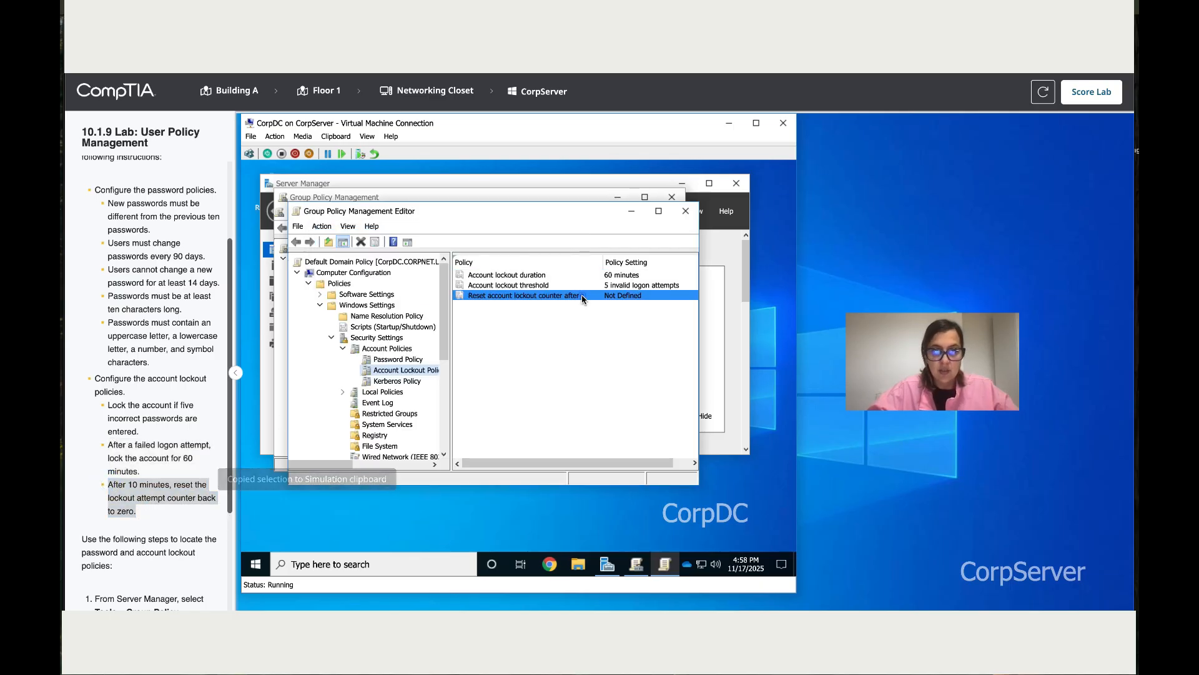
- Set 'Reset account lockout counter after' to 10 minutes, then submit the lab for scoring
double_click(523, 296)
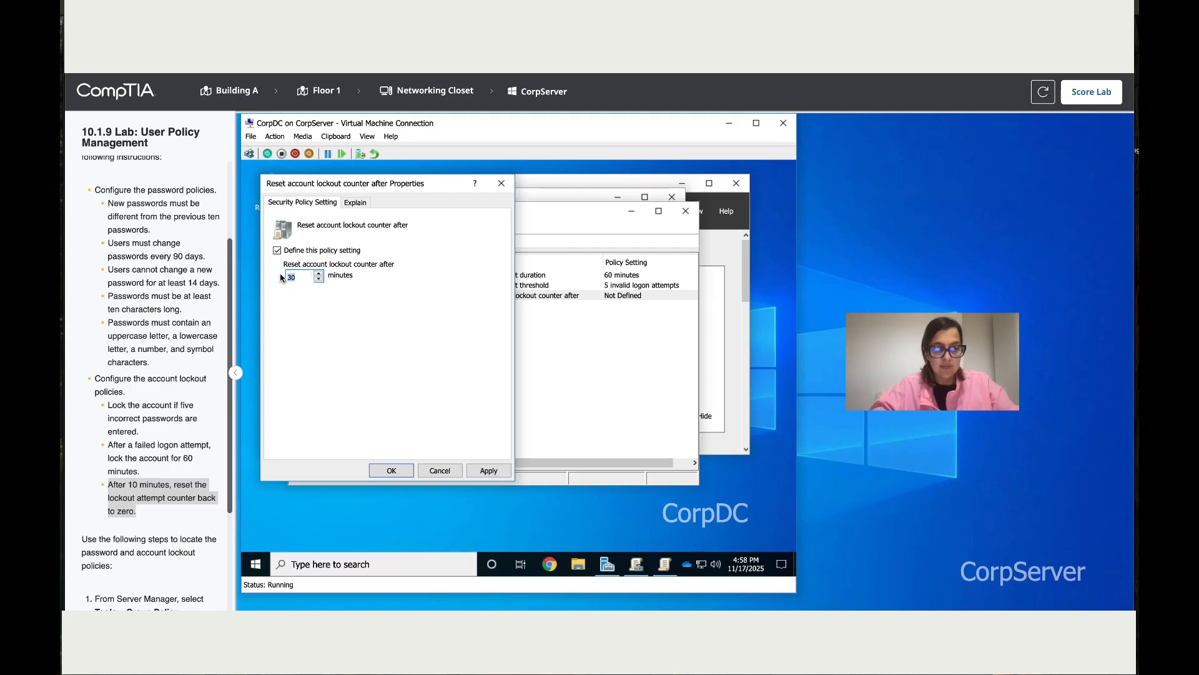
left_click(488, 470)
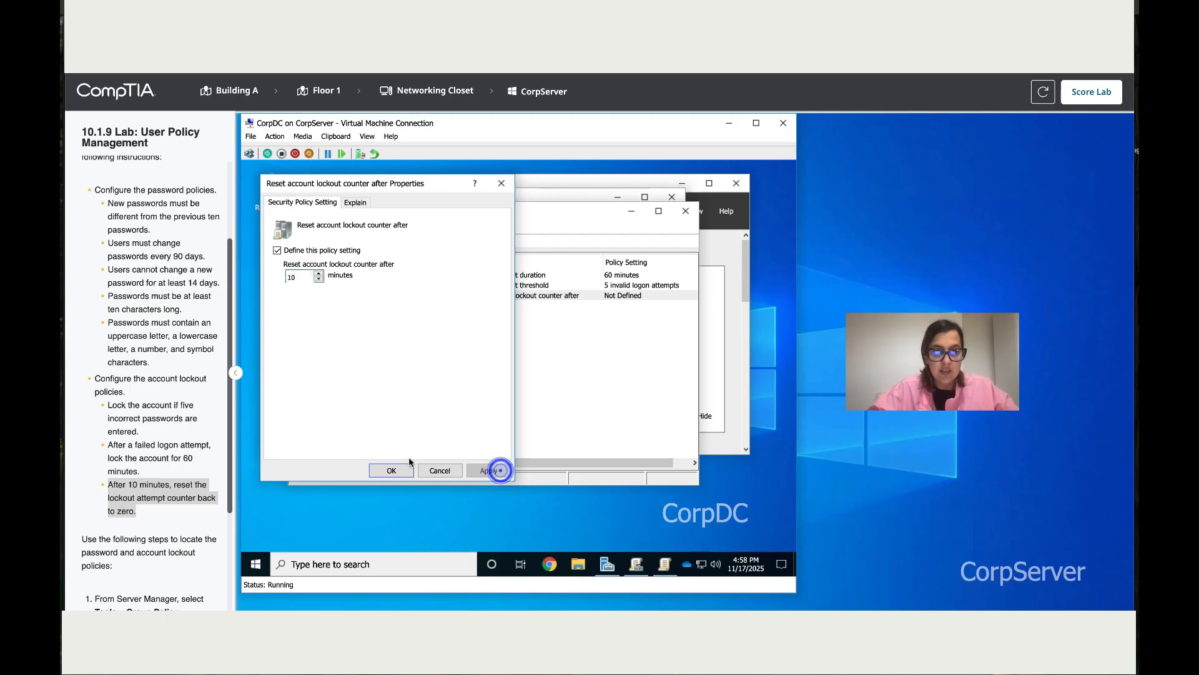
left_click(391, 471)
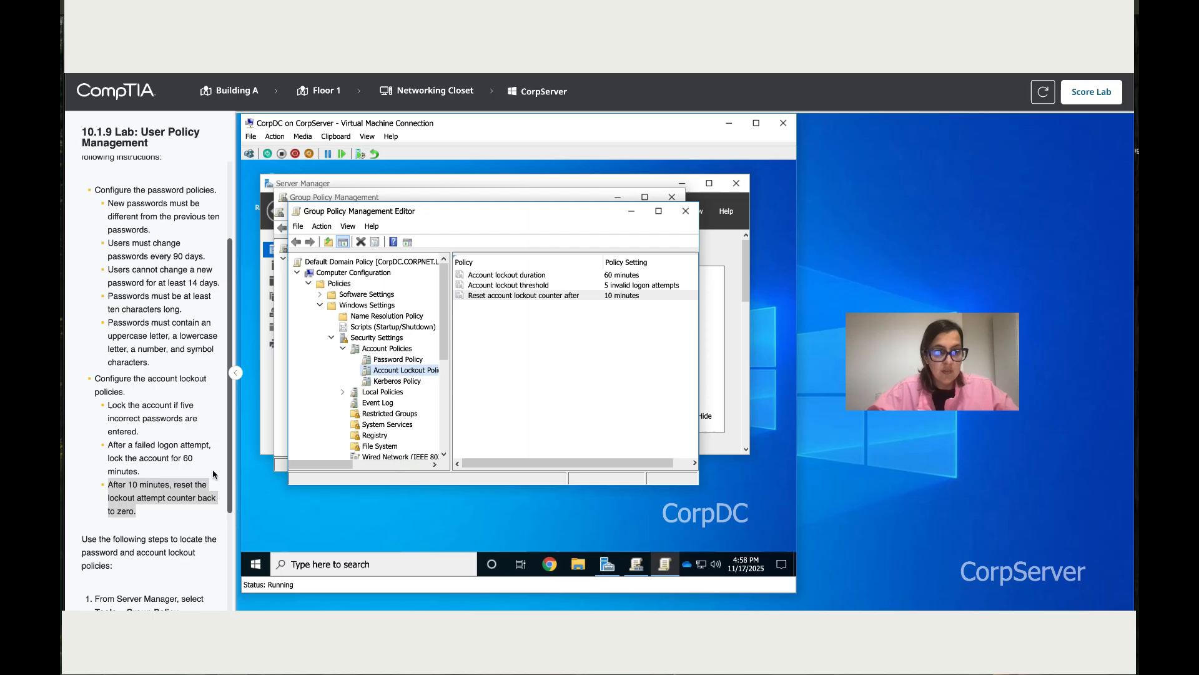
scroll("down", 3)
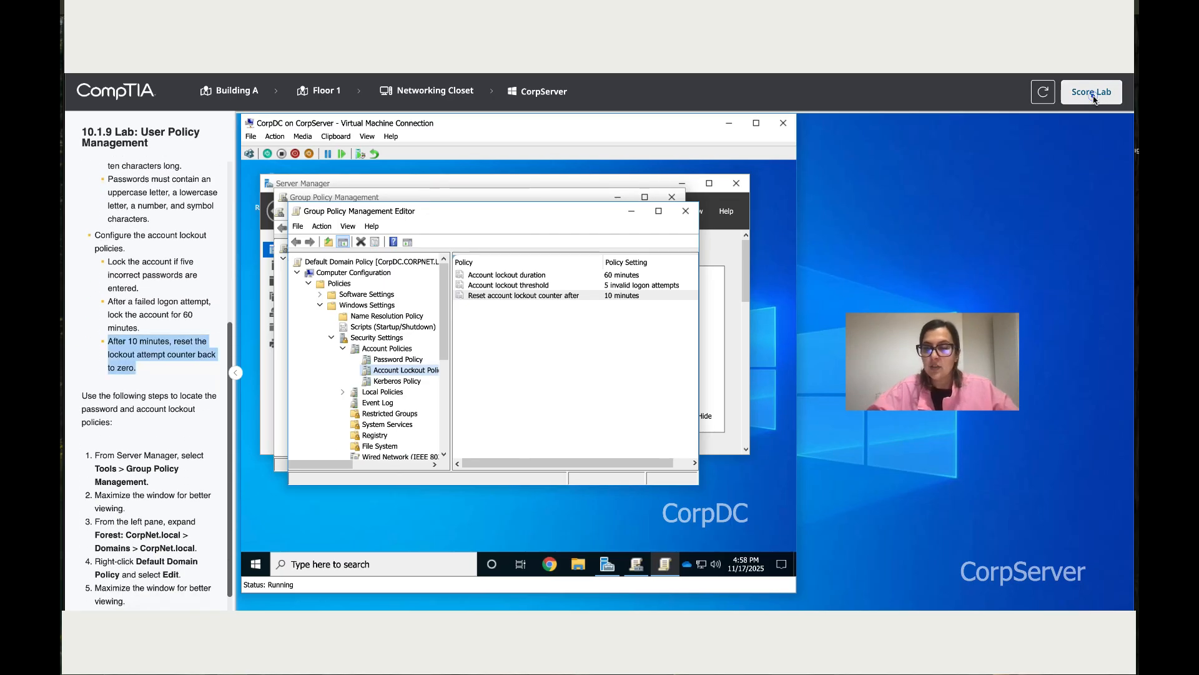
left_click(1091, 92)
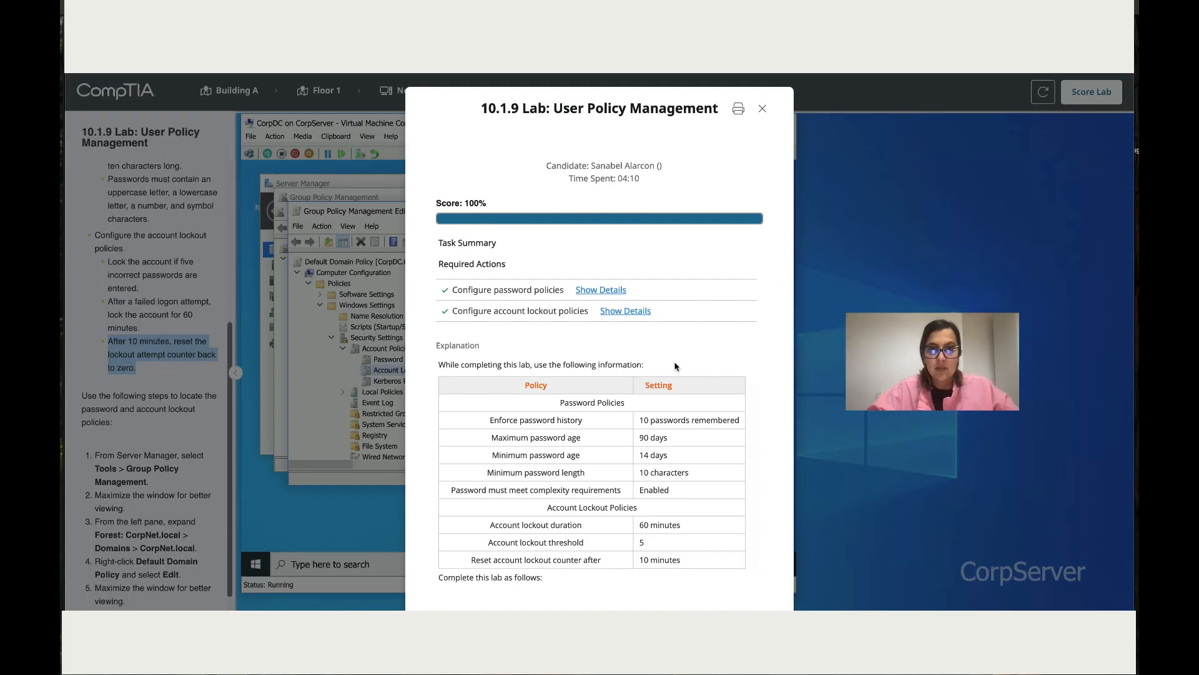